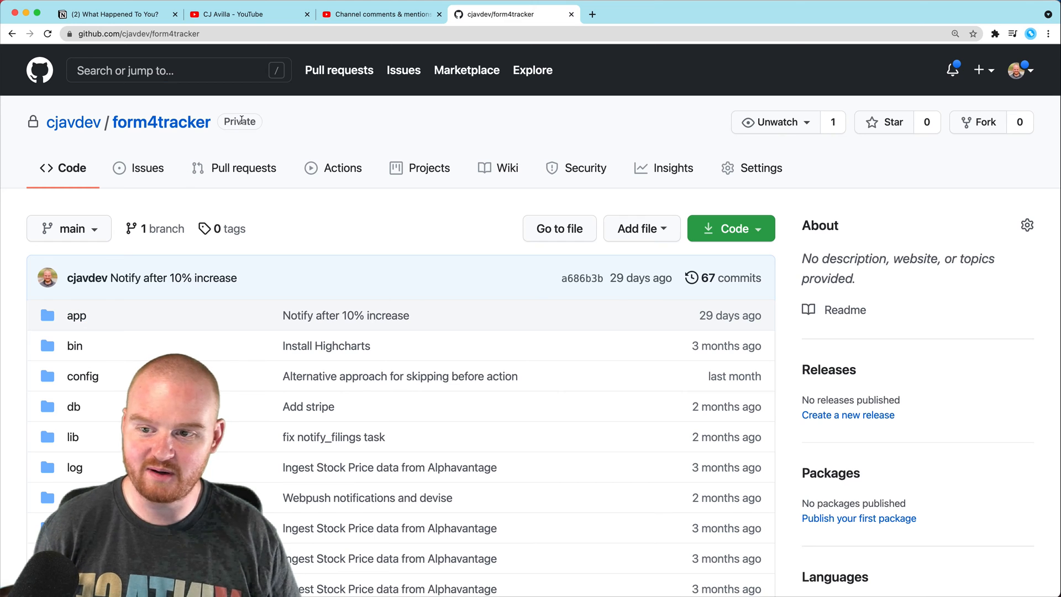
pyautogui.moveTo(515, 195)
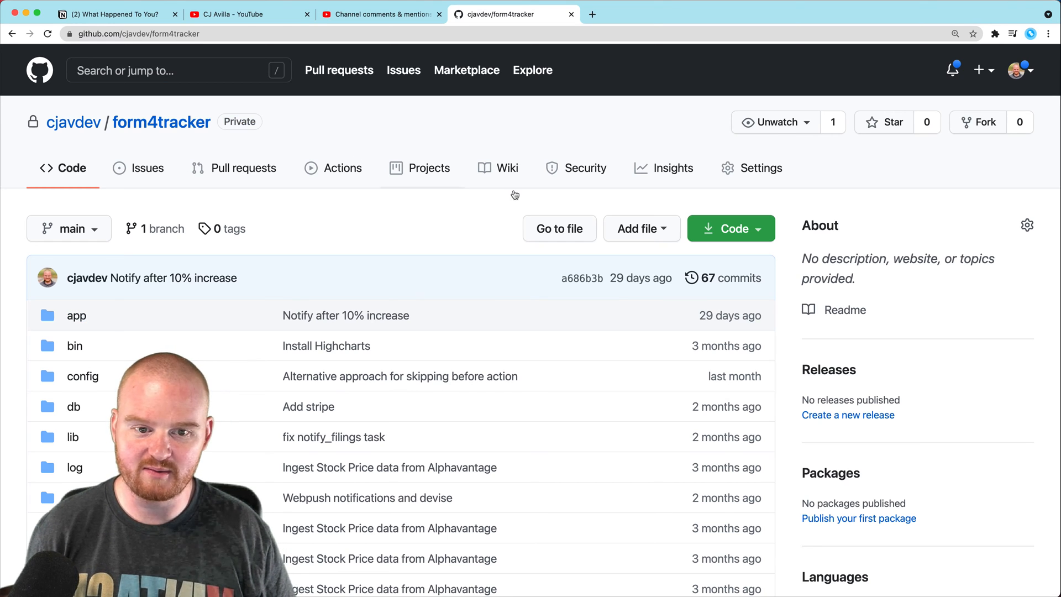
# Step: Open form4tracker's security overview and follow the Enable Dependabot alerts link
pyautogui.click(585, 168)
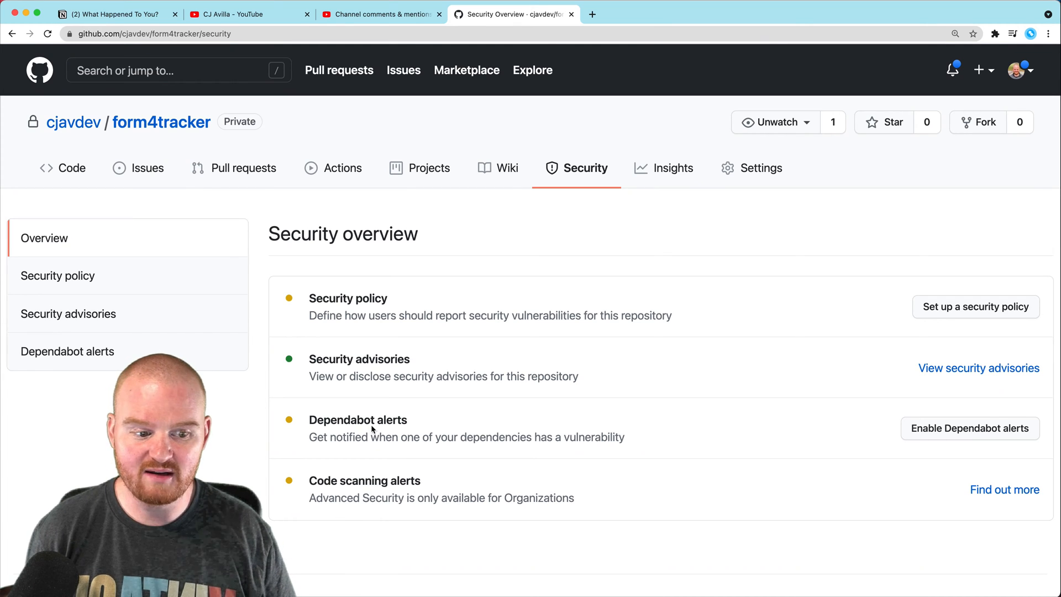
pyautogui.moveTo(613, 438)
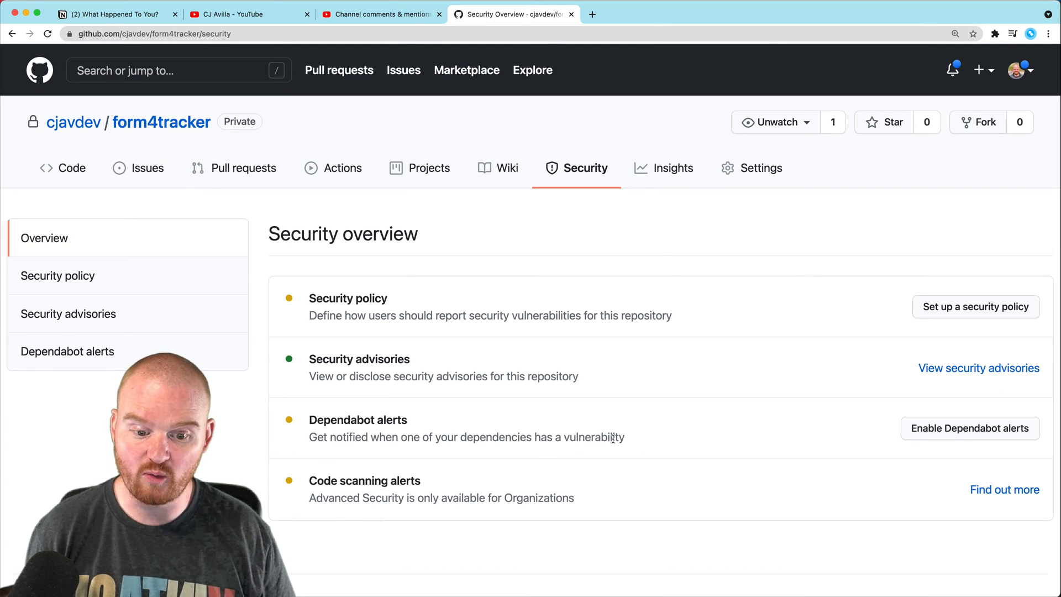
pyautogui.moveTo(1043, 433)
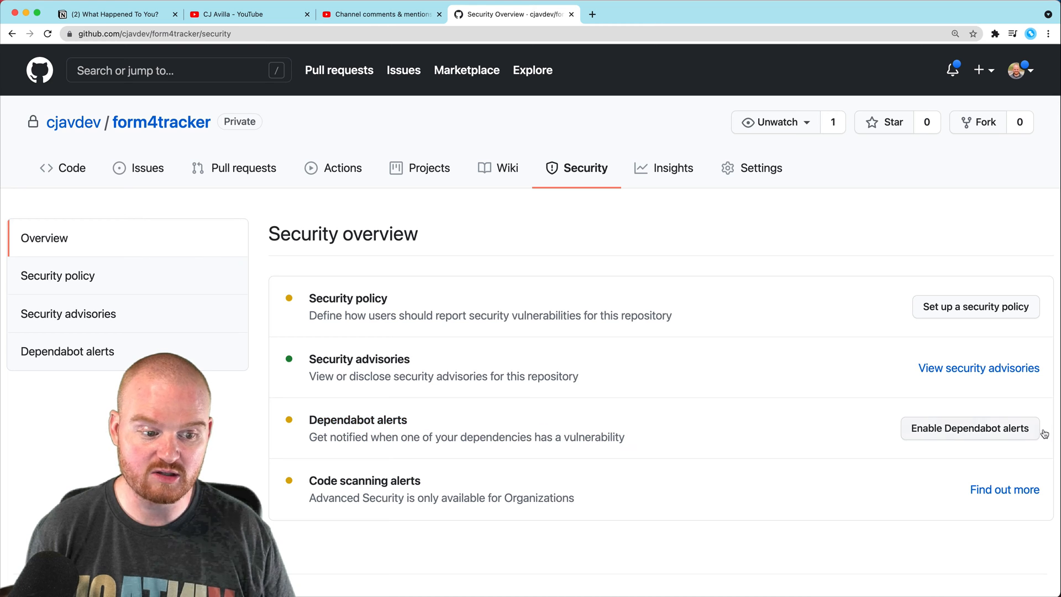
pyautogui.click(969, 428)
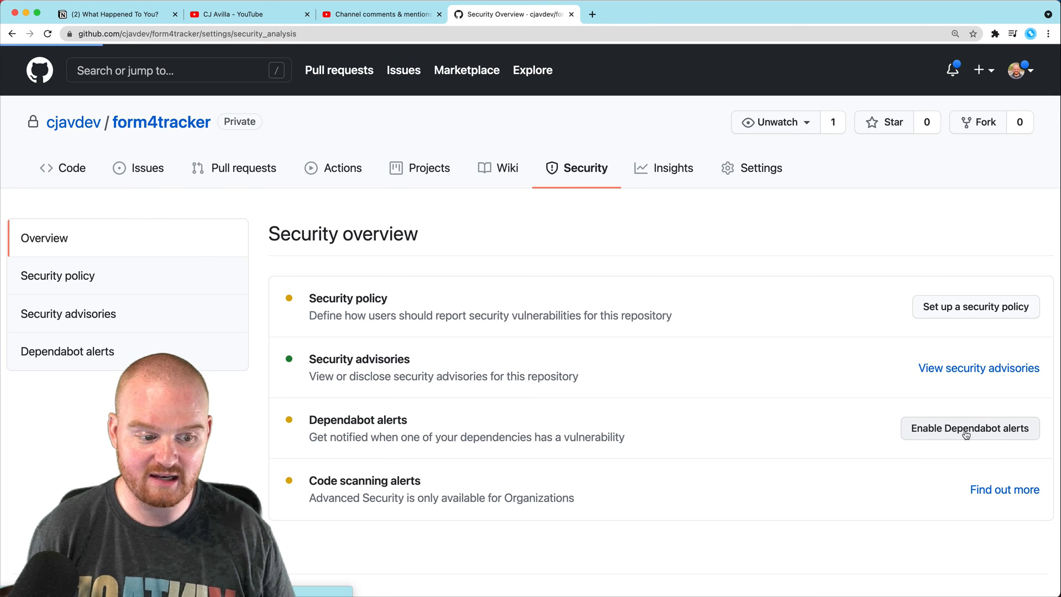
# Step: Enable Dependabot alerts with the dependency graph, plus Dependabot security updates, for form4tracker
pyautogui.click(968, 428)
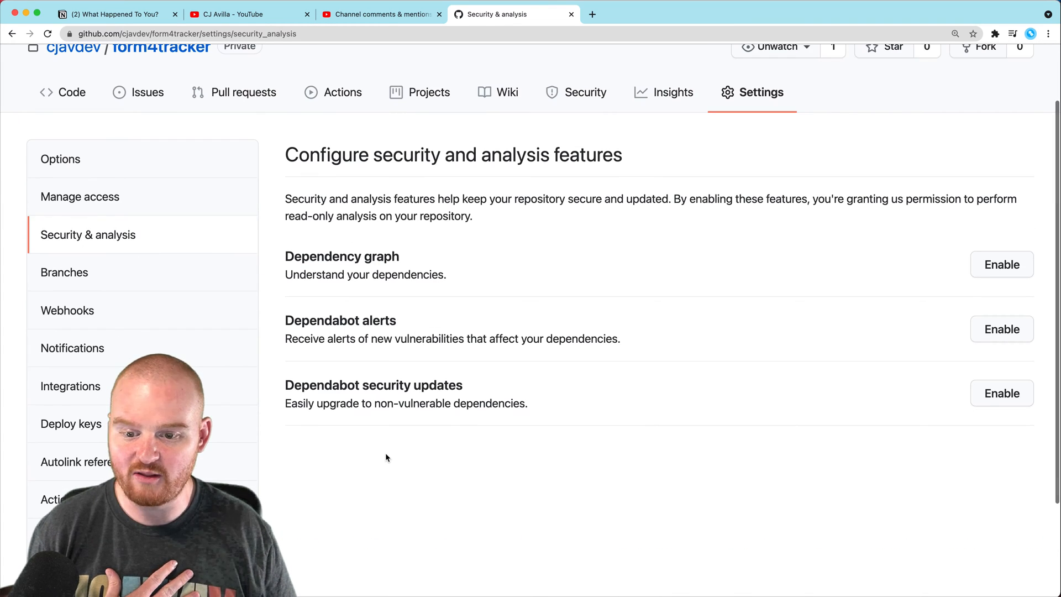
pyautogui.moveTo(615, 328)
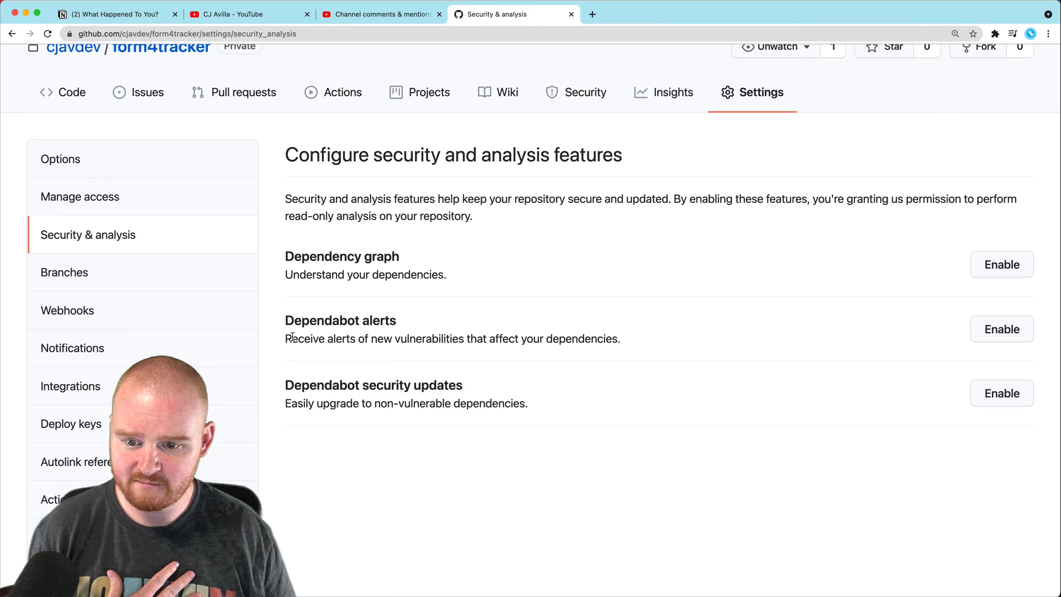
pyautogui.click(1001, 329)
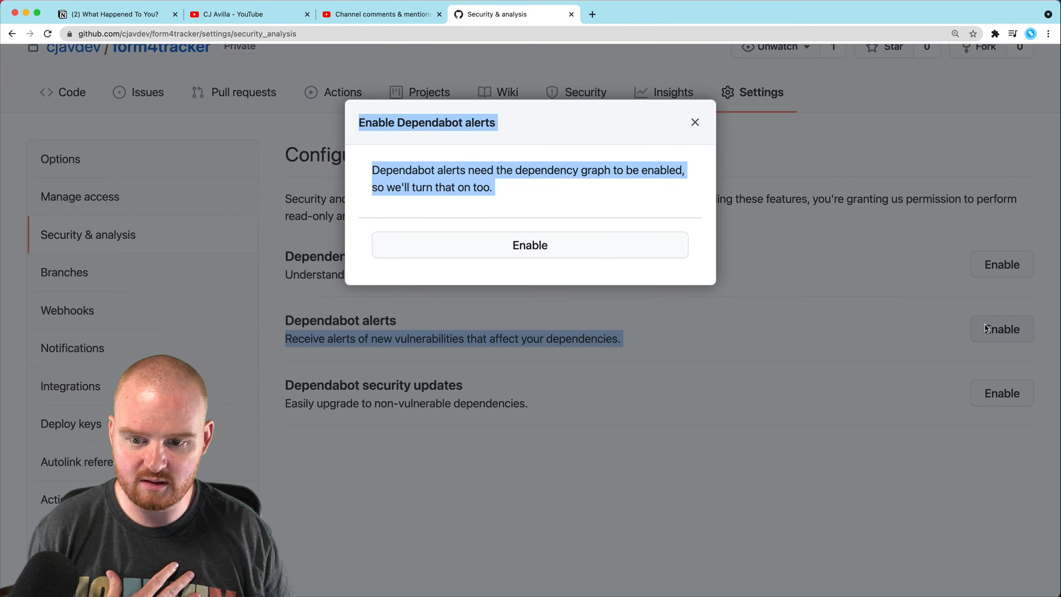
pyautogui.click(530, 244)
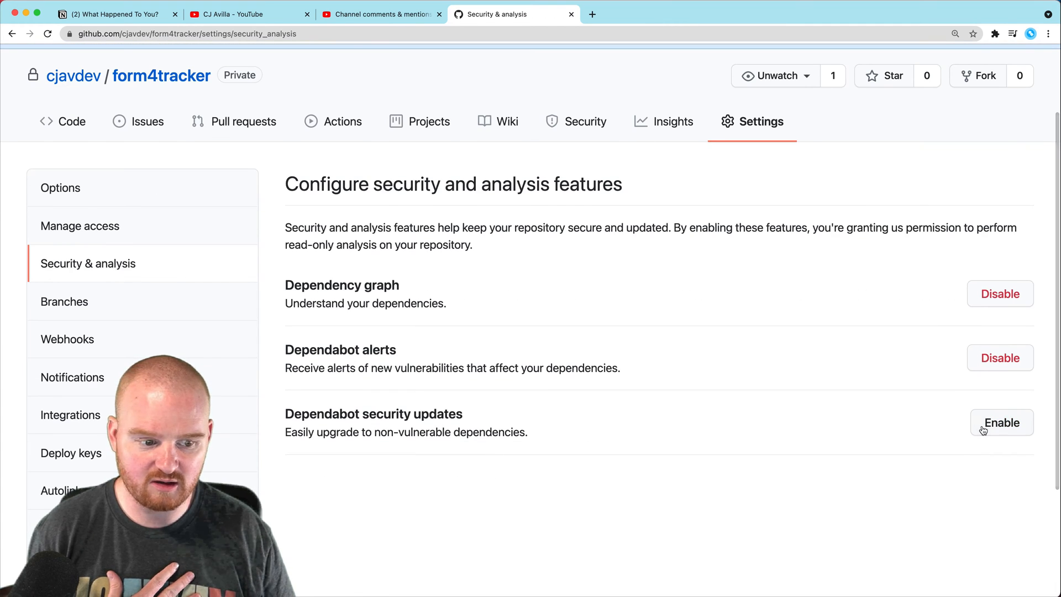
pyautogui.click(1001, 422)
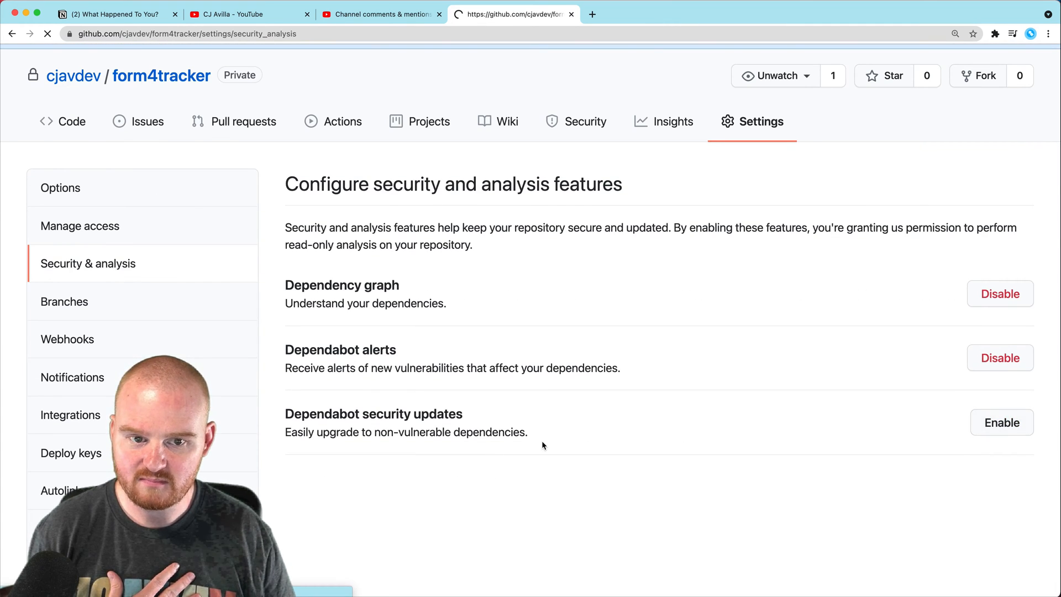
pyautogui.click(1001, 422)
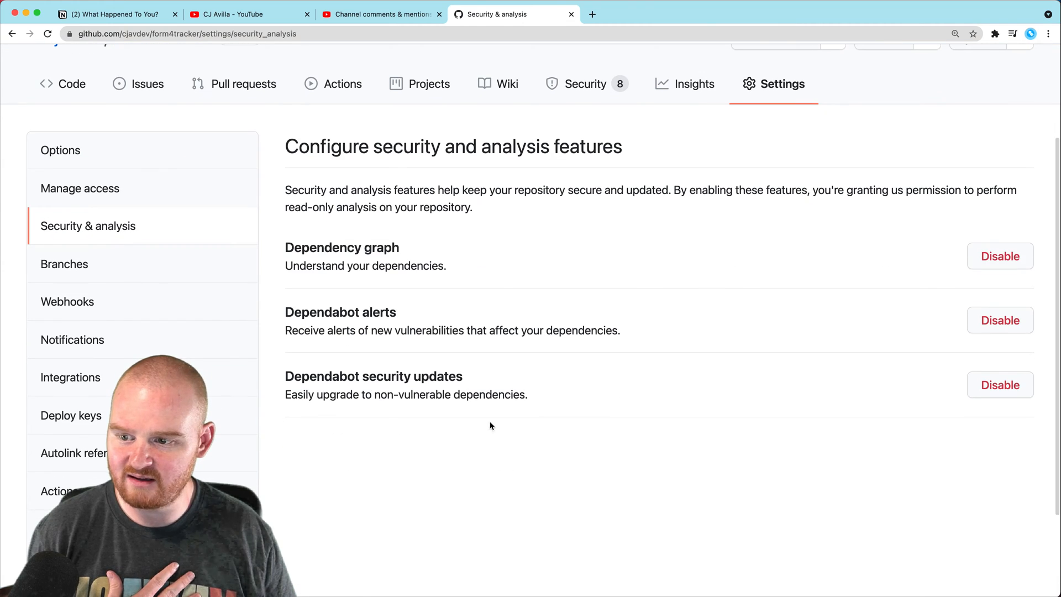
pyautogui.scroll(3)
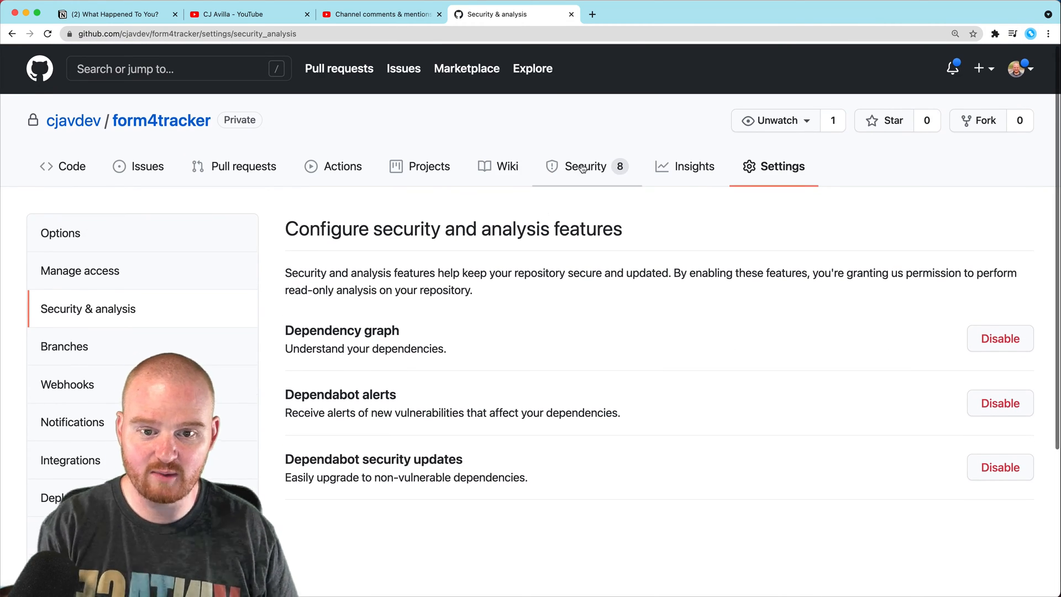
# Step: Review the 8 open Dependabot alerts from yarn.lock and Gemfile.lock
pyautogui.click(584, 167)
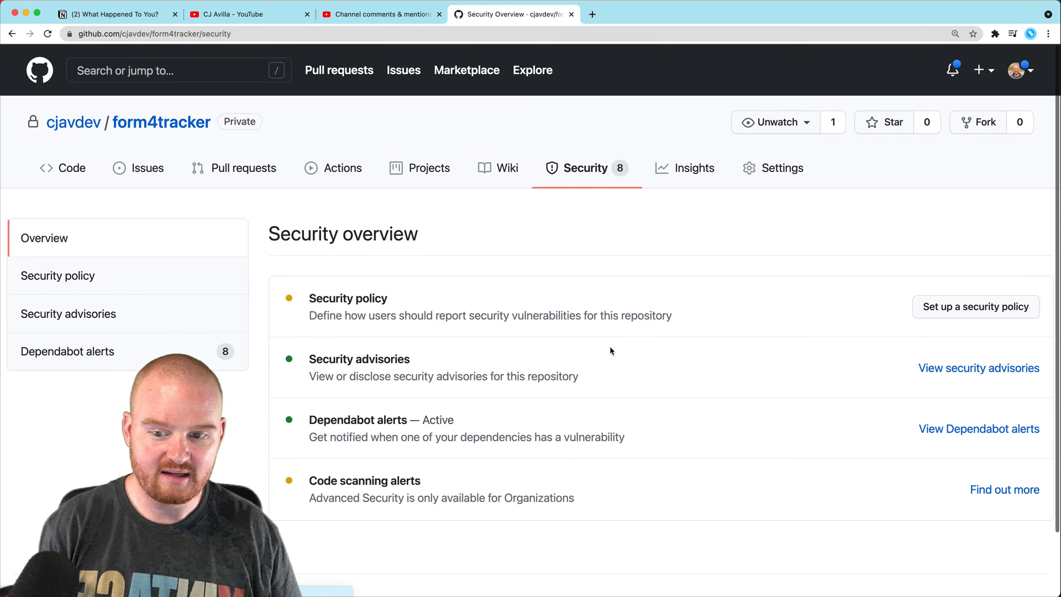
pyautogui.click(67, 352)
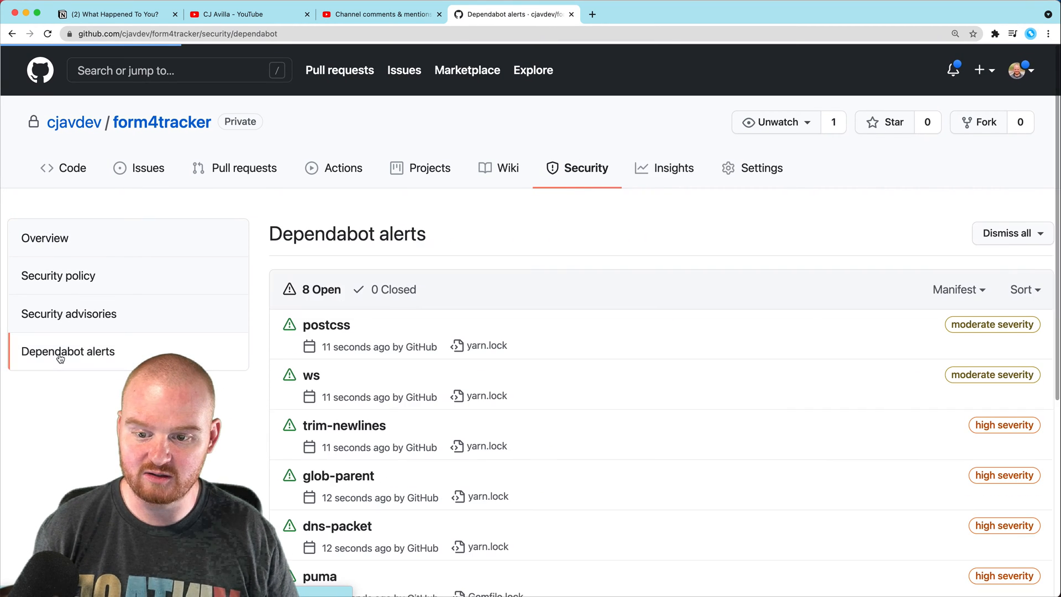
pyautogui.scroll(-3)
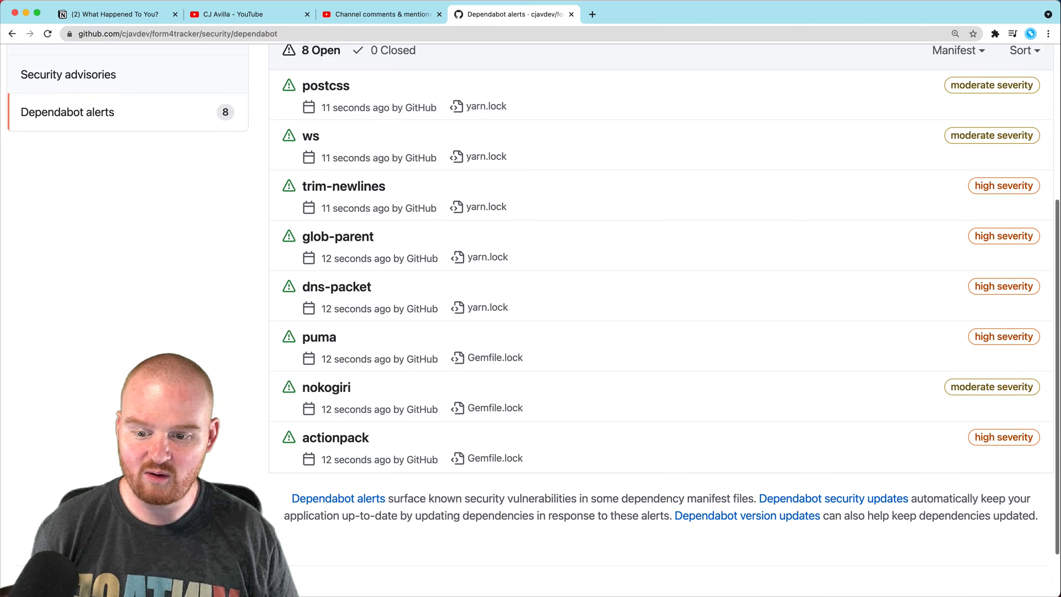
pyautogui.scroll(3)
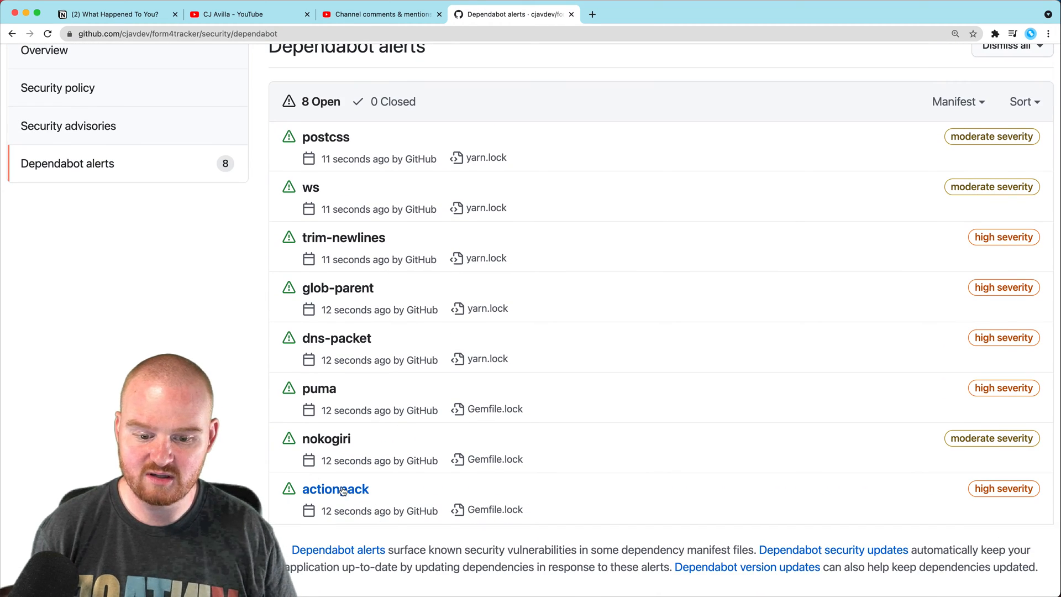
pyautogui.scroll(3)
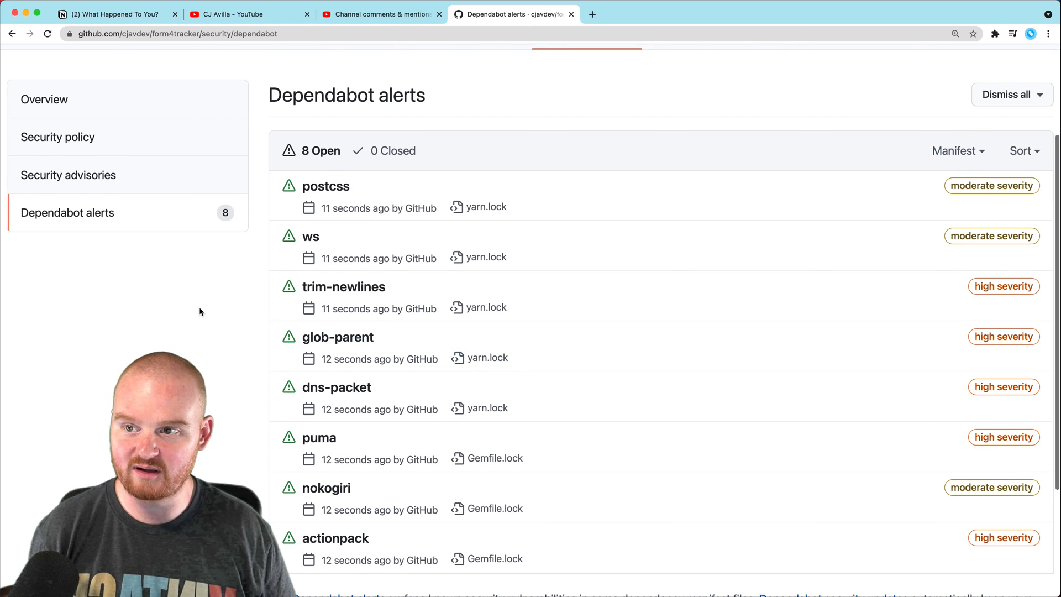
pyautogui.scroll(3)
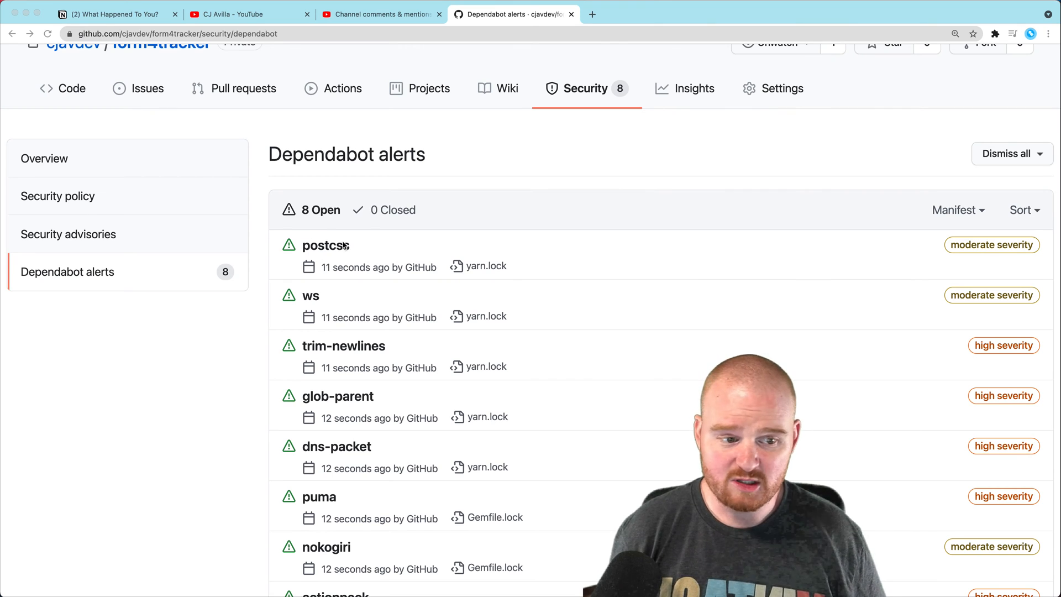
pyautogui.scroll(-3)
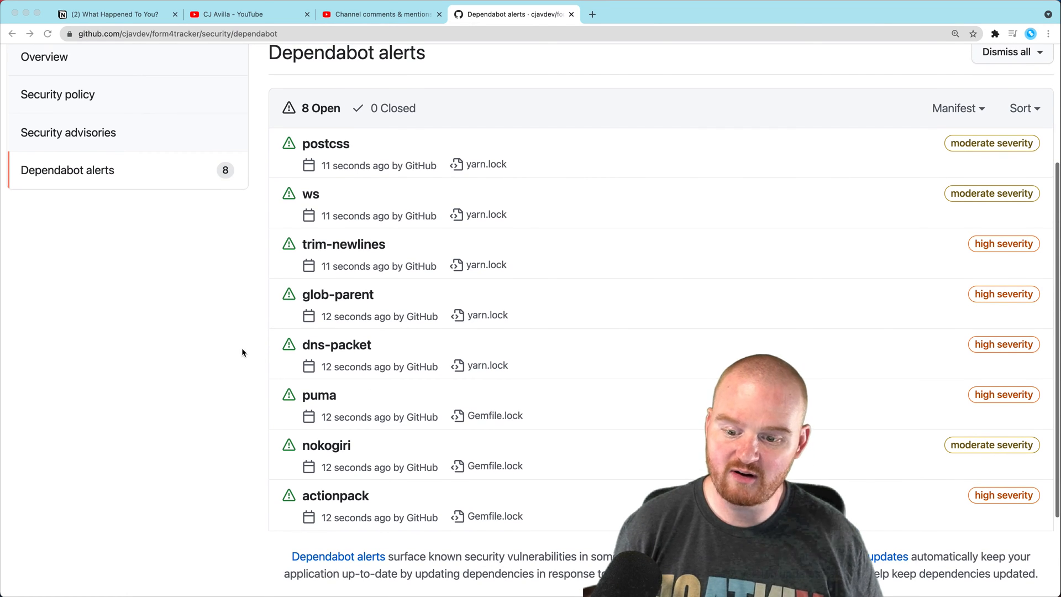
pyautogui.scroll(3)
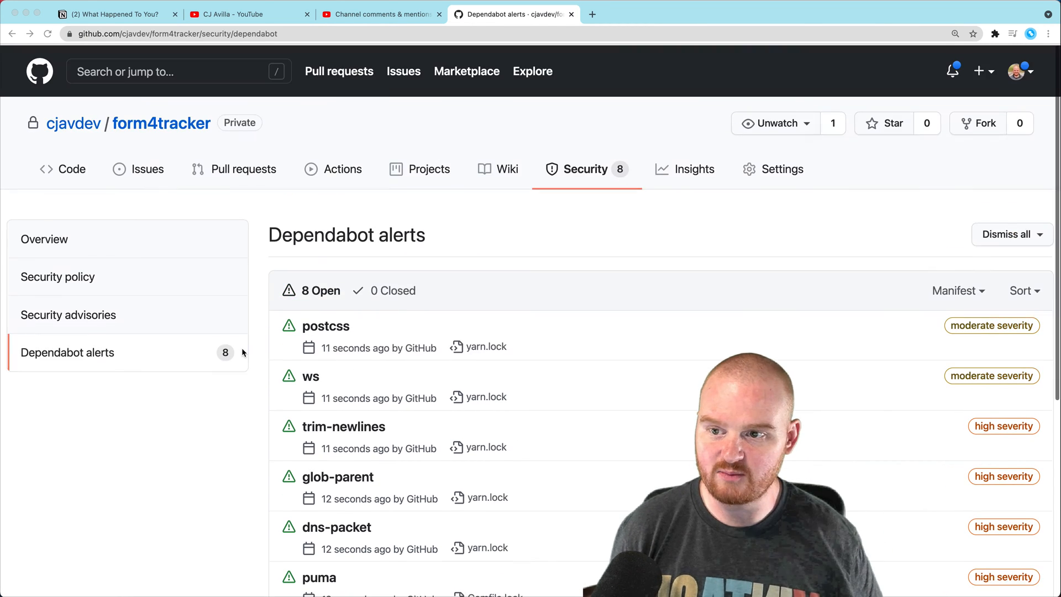
pyautogui.click(241, 168)
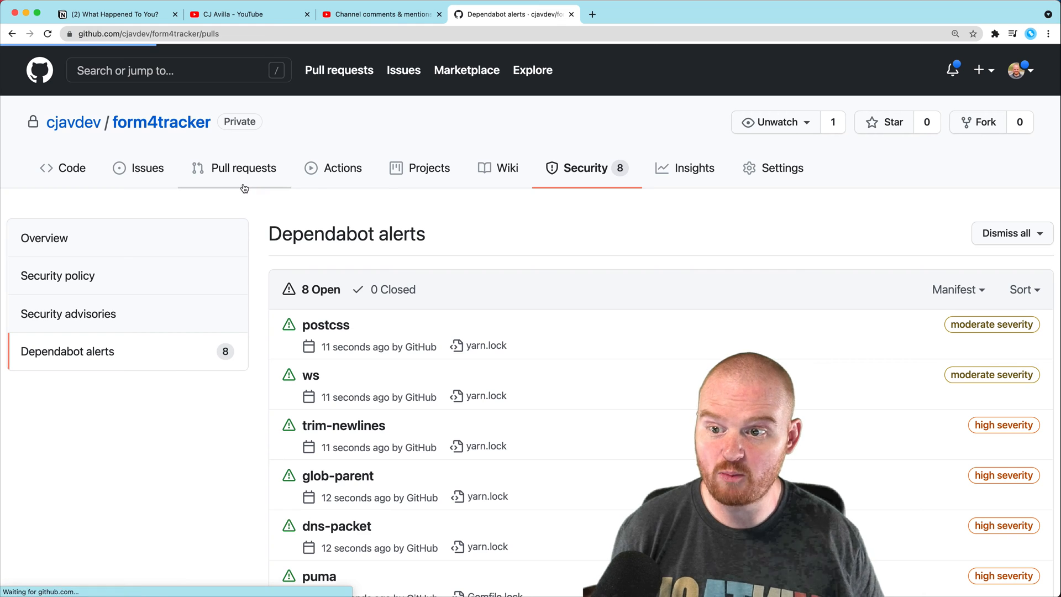
# Step: Open the postcss 7.0.35 to 7.0.36 pull request and scroll through its yarn.lock diff
pyautogui.click(243, 168)
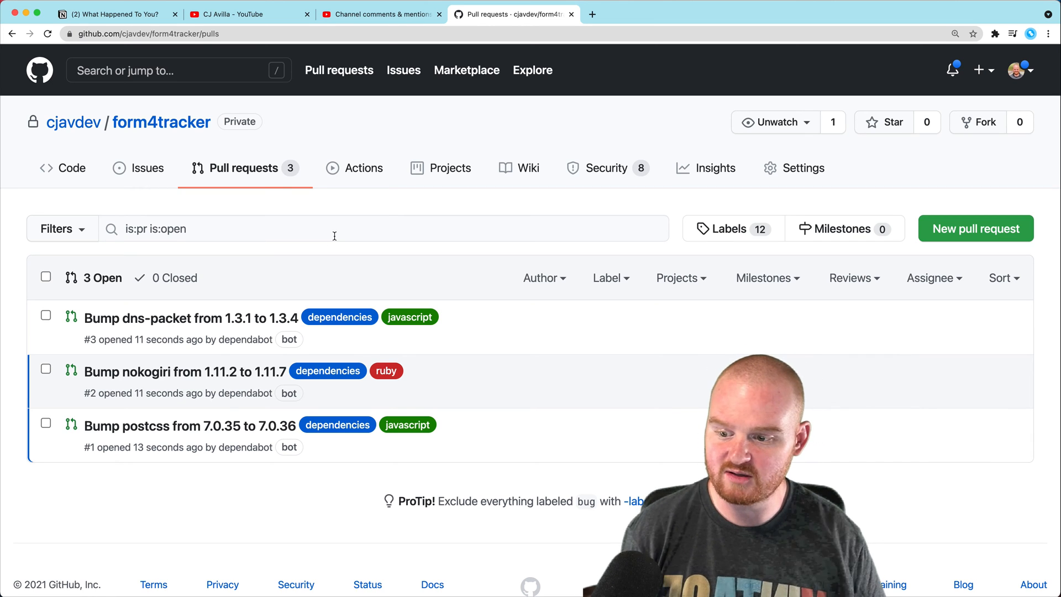
pyautogui.click(190, 425)
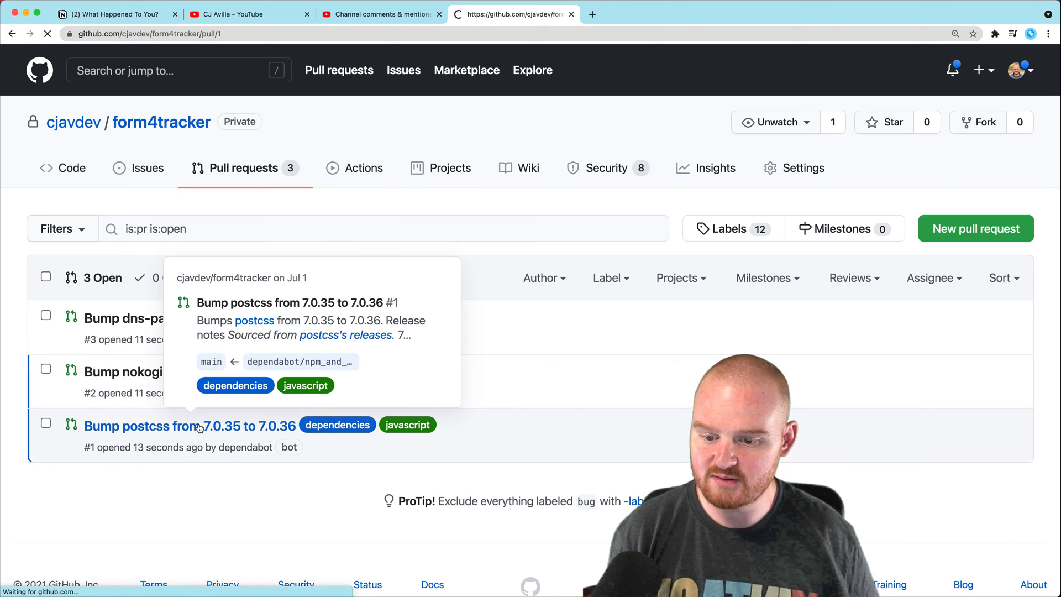
pyautogui.click(189, 425)
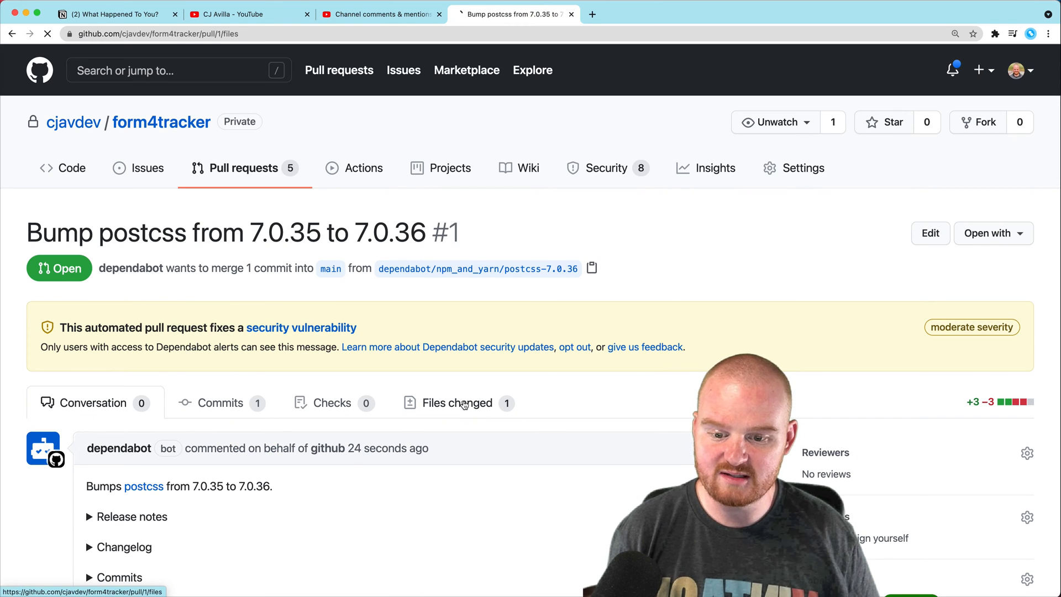
pyautogui.click(457, 403)
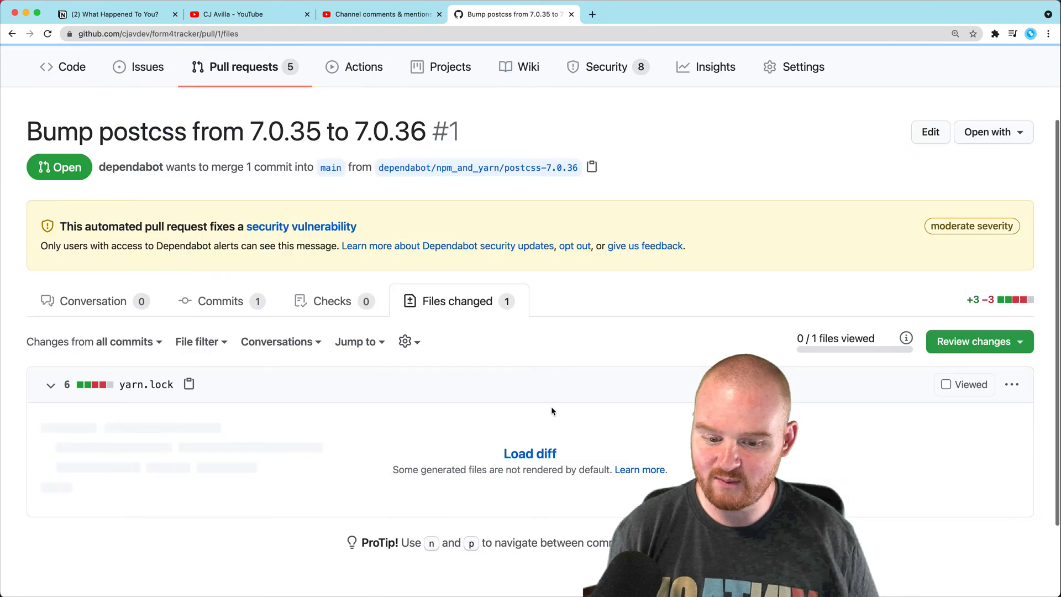
pyautogui.click(529, 453)
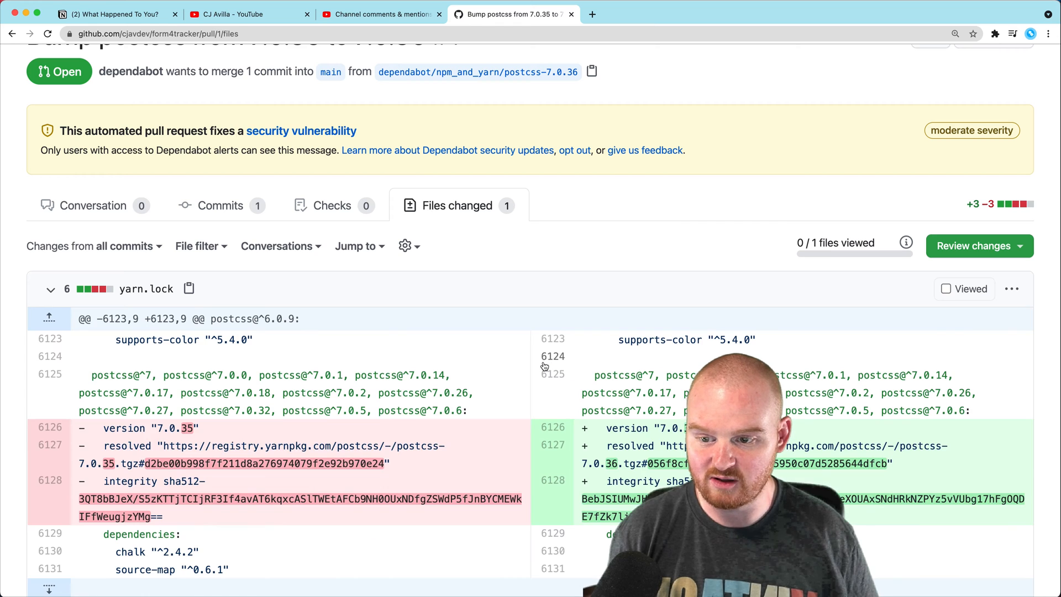
pyautogui.scroll(-3)
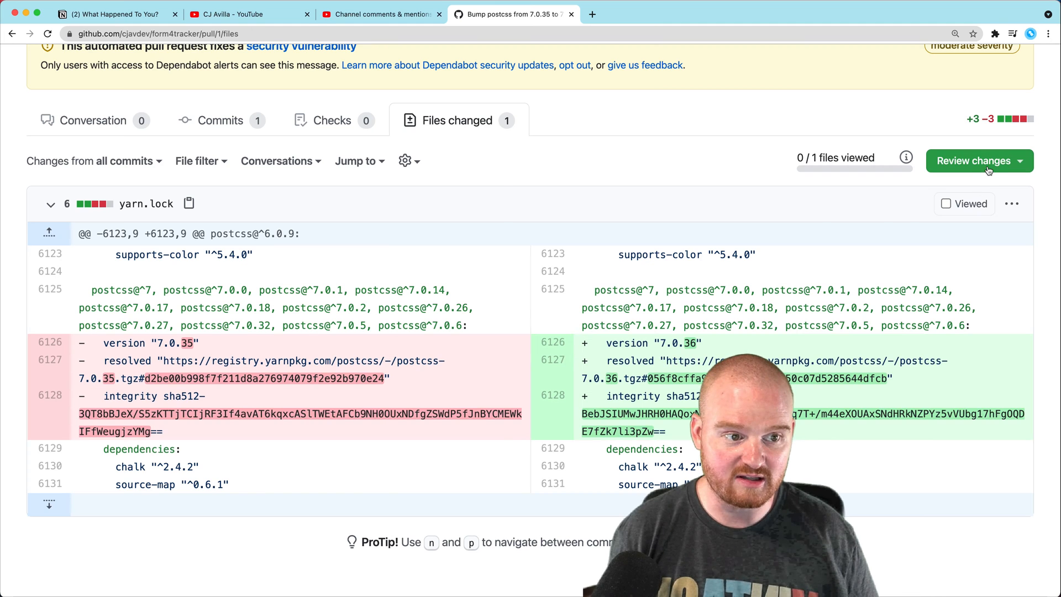
# Step: Submit an approving review on the postcss bump pull request and merge it into main
pyautogui.click(977, 160)
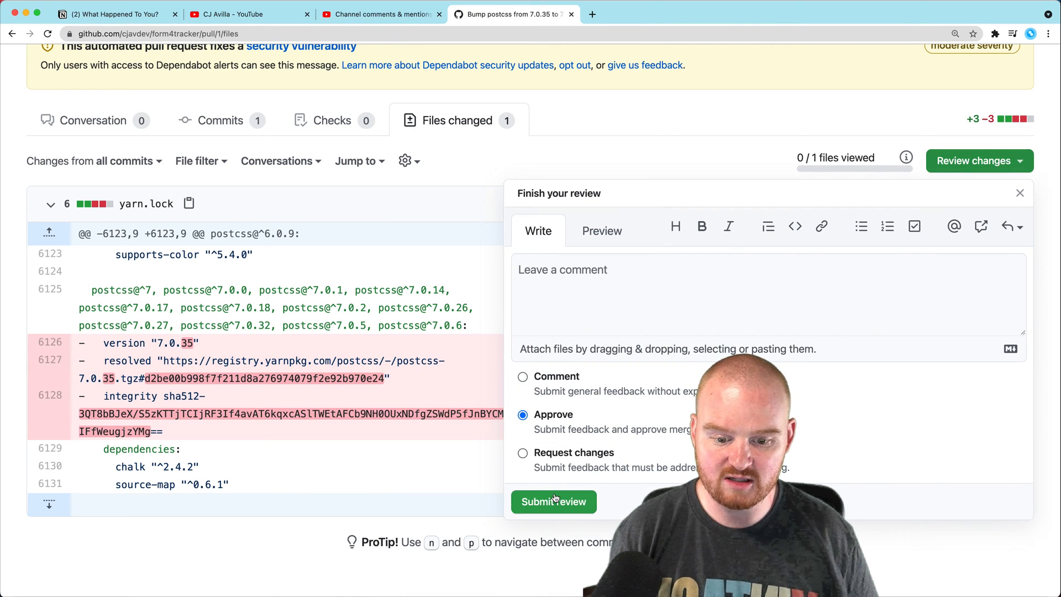
pyautogui.click(552, 501)
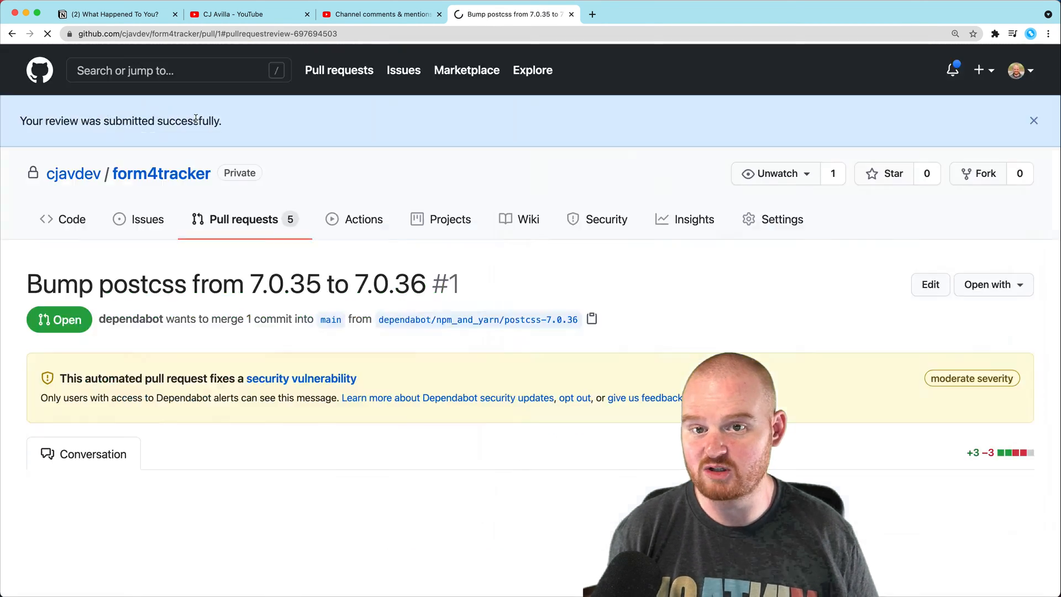
pyautogui.scroll(-3)
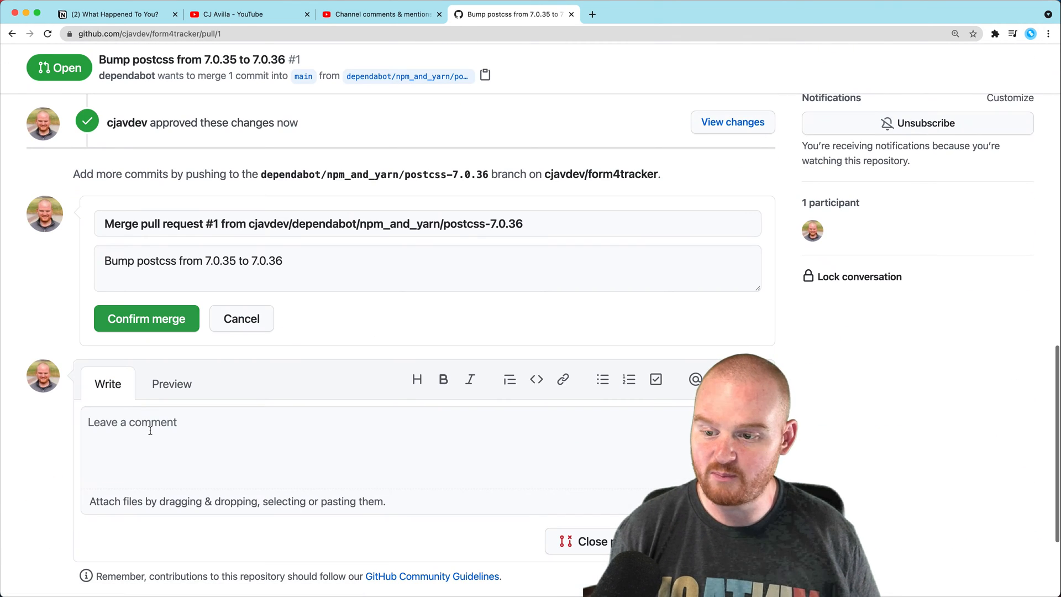
pyautogui.click(146, 318)
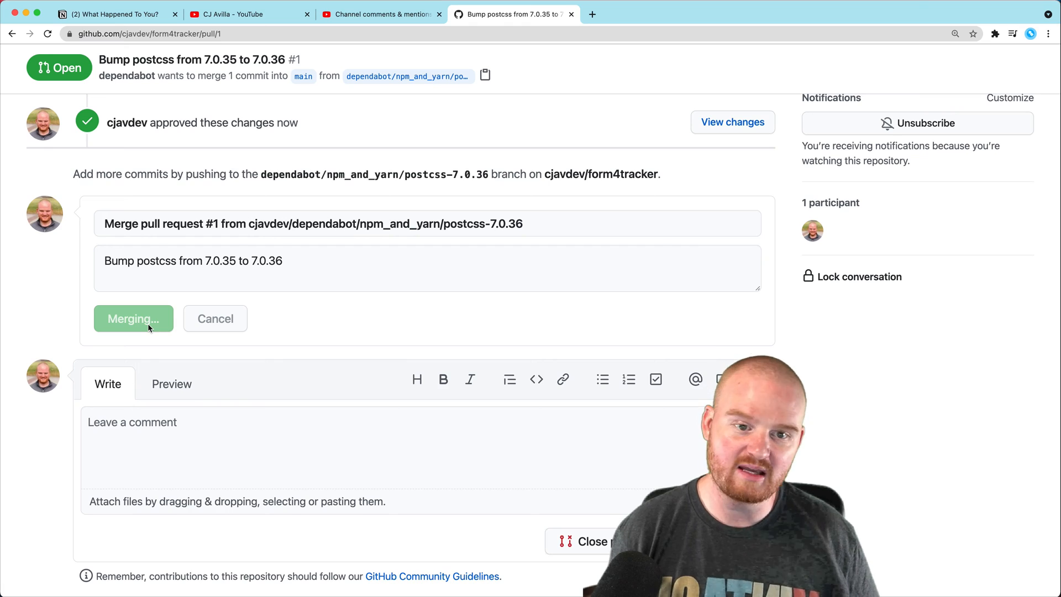
pyautogui.click(132, 318)
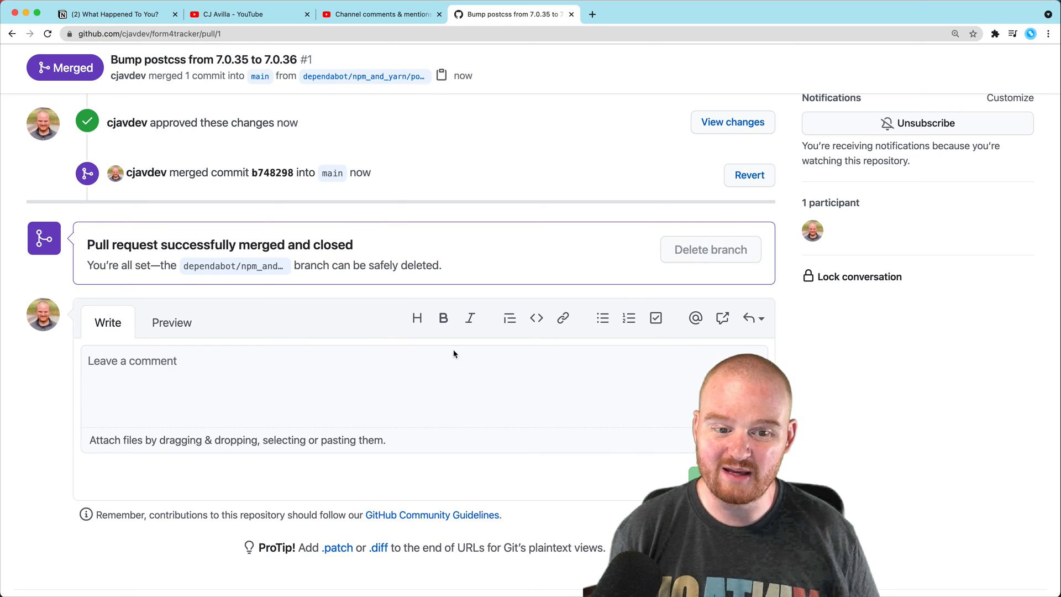
pyautogui.scroll(3)
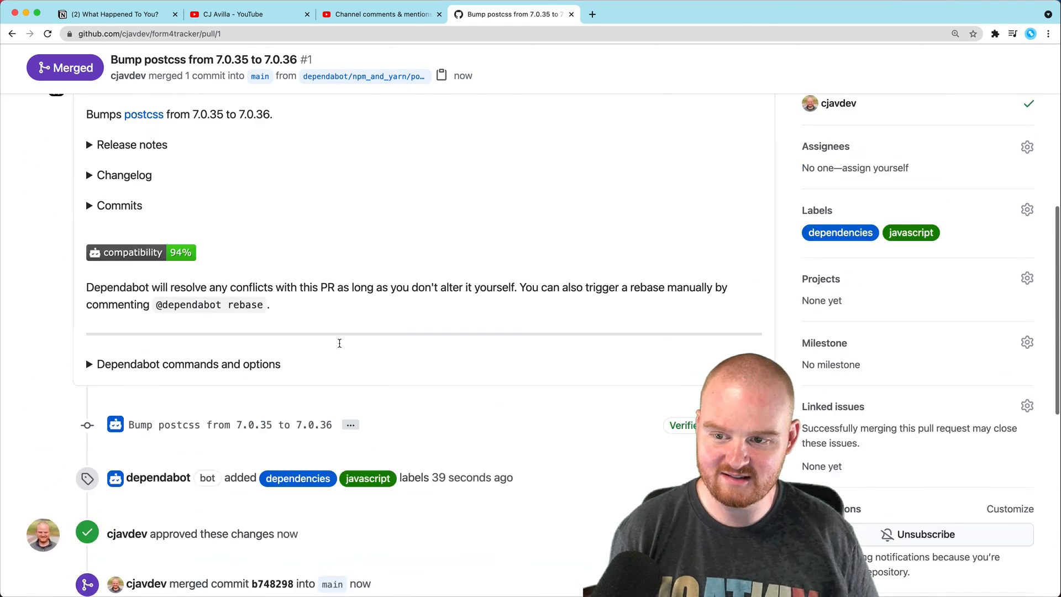
pyautogui.scroll(3)
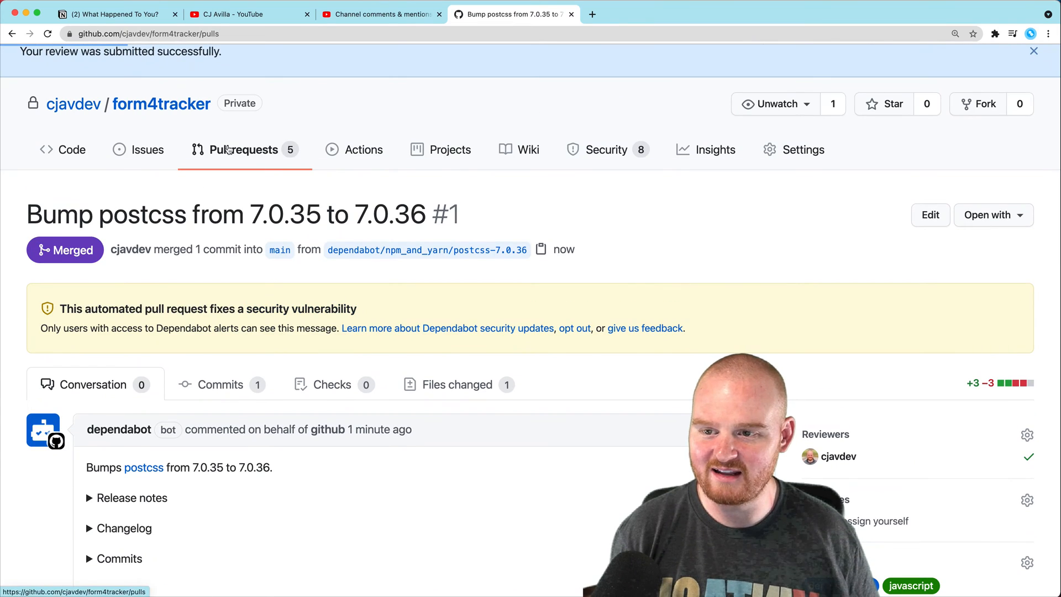
# Step: Merge the nokogiri bump and the other remaining Dependabot pull requests, leaving 0 open
pyautogui.click(244, 149)
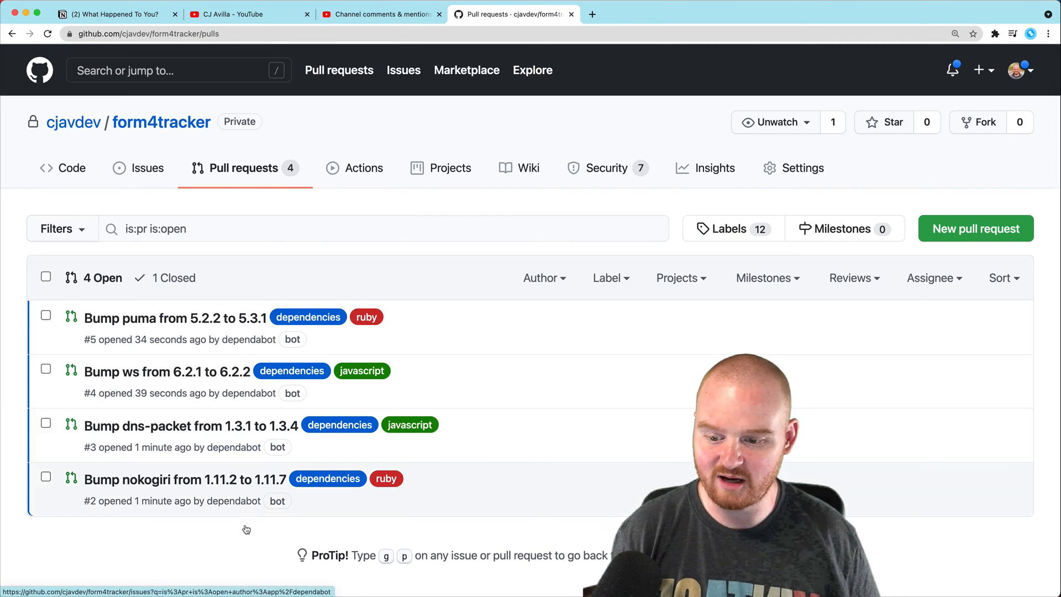
pyautogui.moveTo(174, 541)
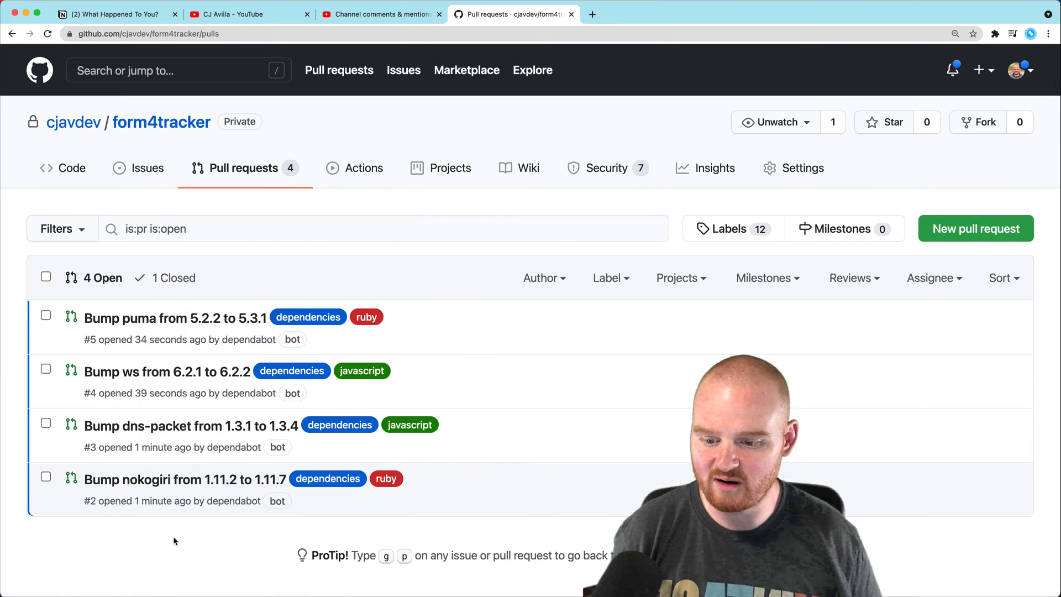
pyautogui.click(185, 478)
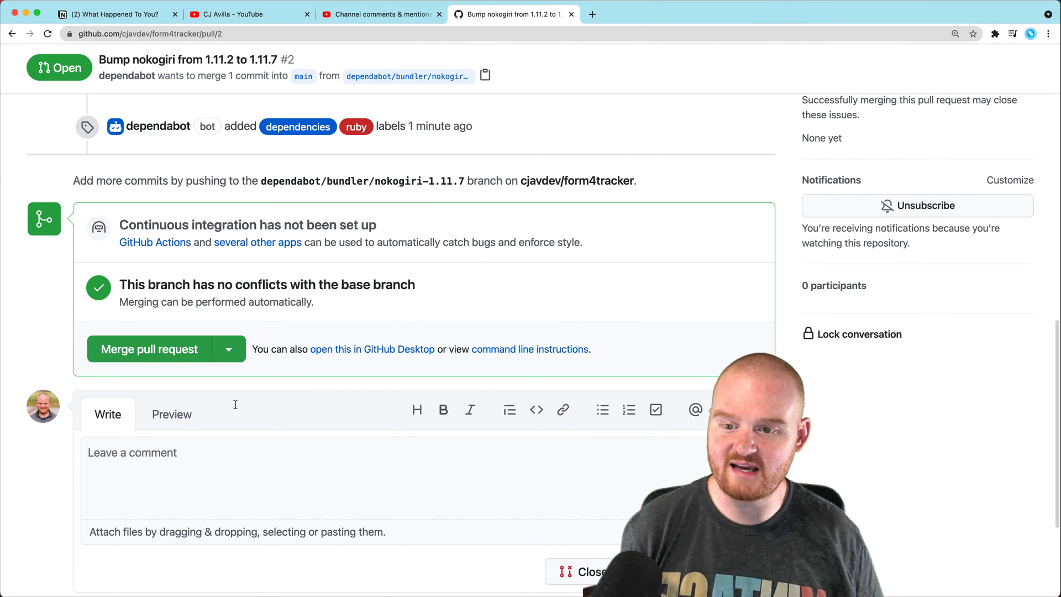
pyautogui.click(149, 349)
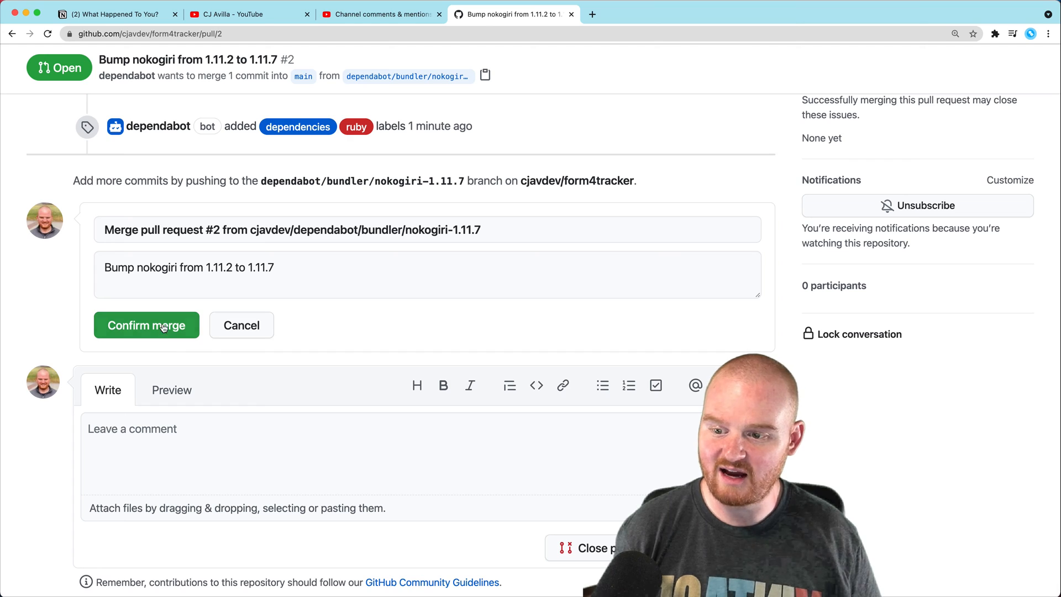
pyautogui.click(146, 325)
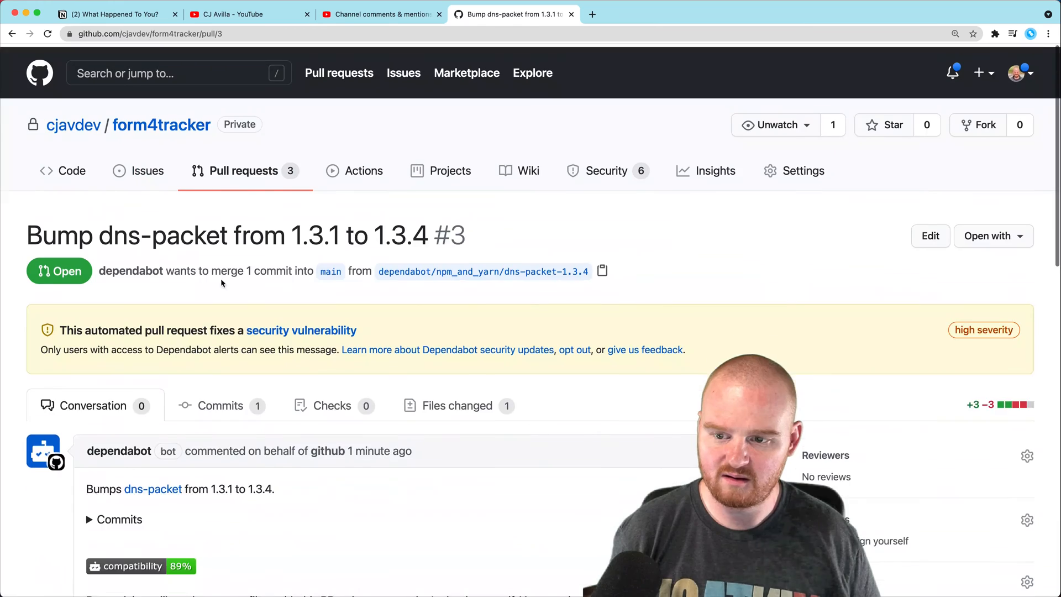
pyautogui.click(238, 169)
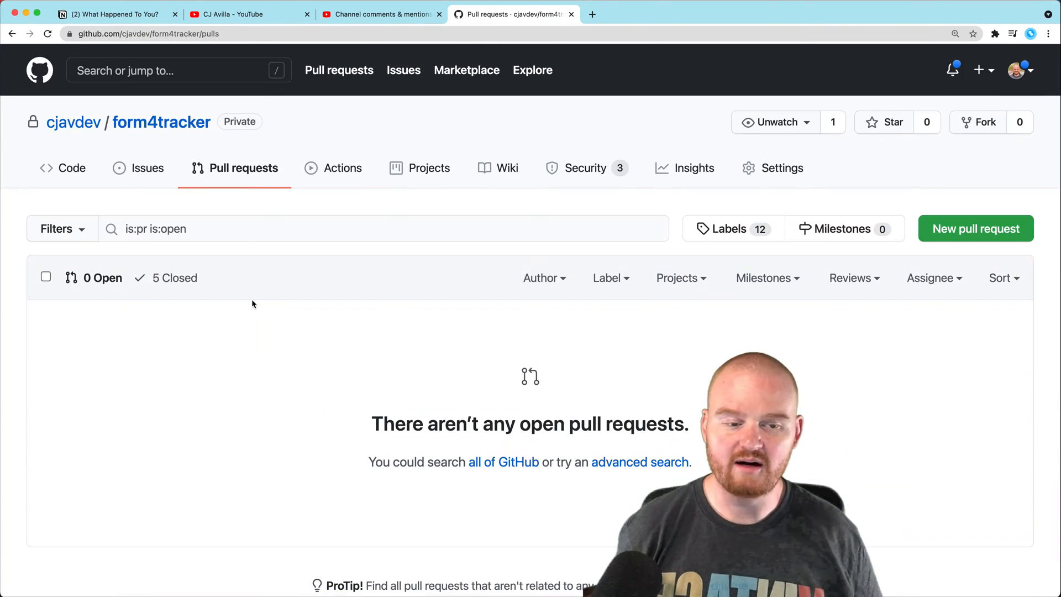
pyautogui.moveTo(575, 170)
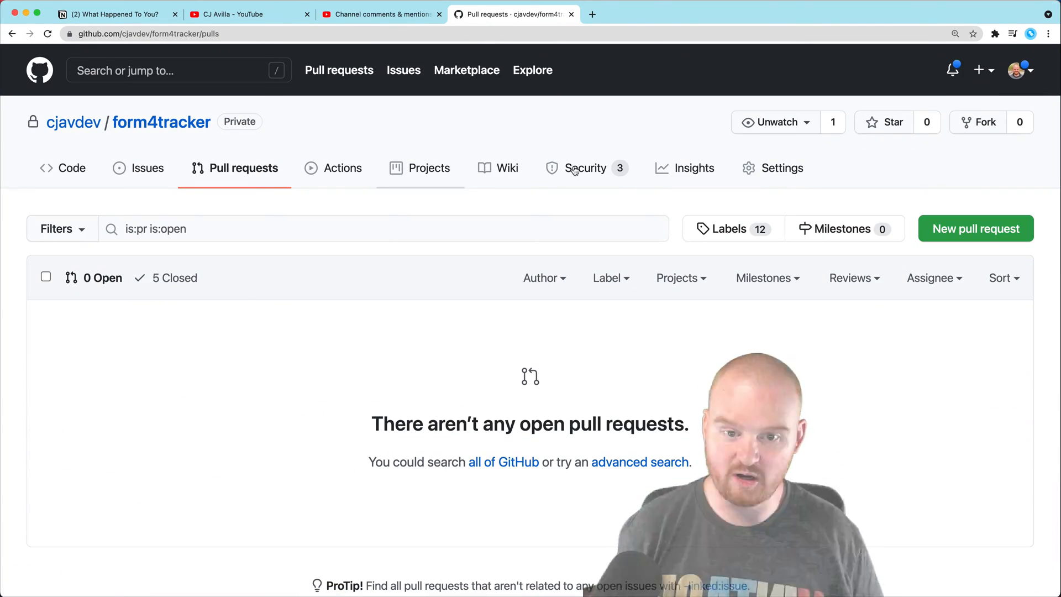
# Step: From the Dependabot alerts list, reach the version updates page saying updates aren't configured
pyautogui.click(584, 168)
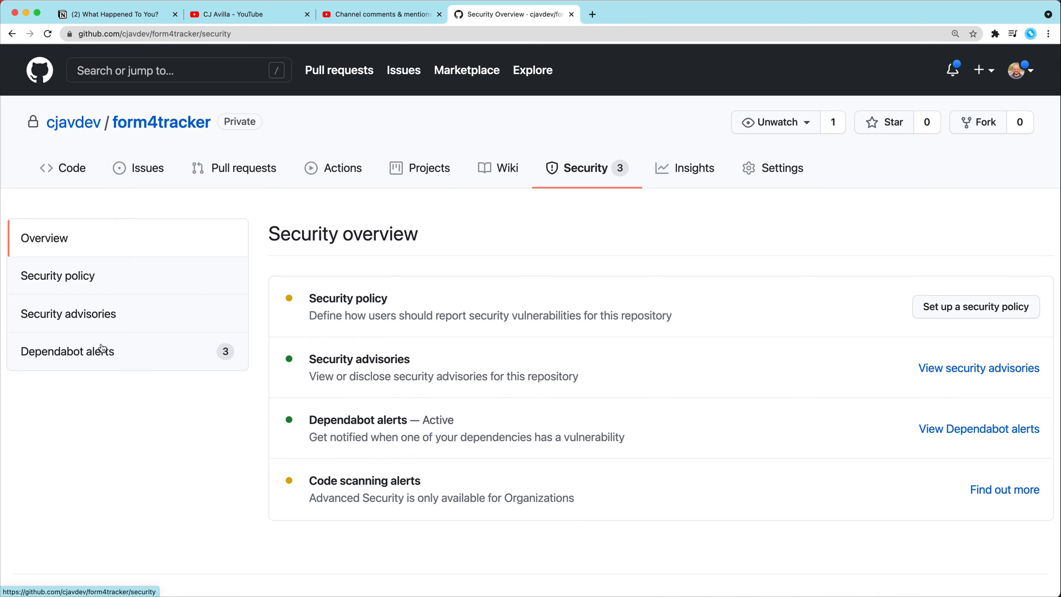
pyautogui.click(67, 350)
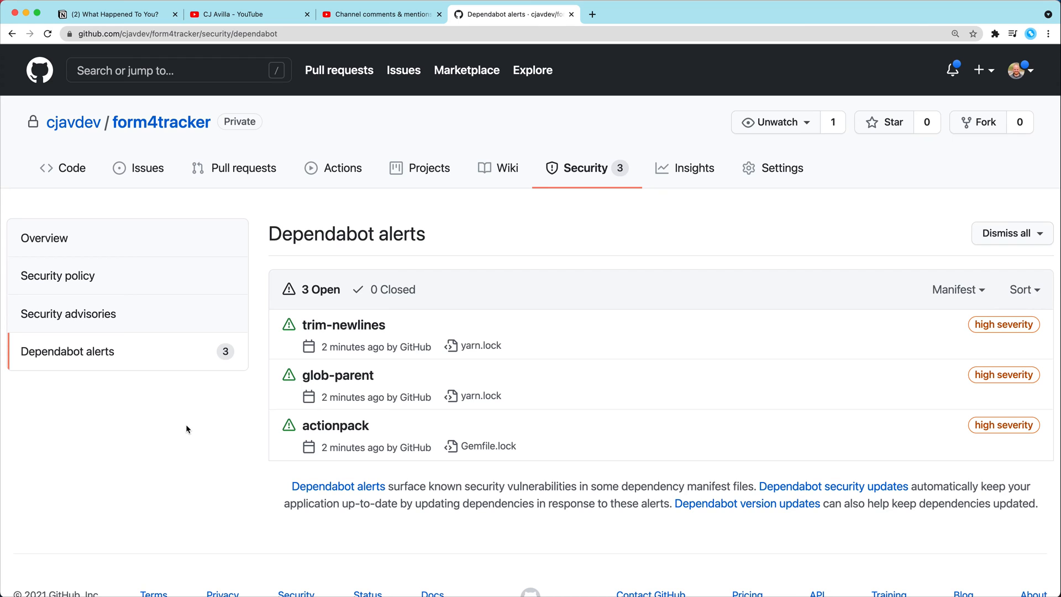
pyautogui.moveTo(81, 295)
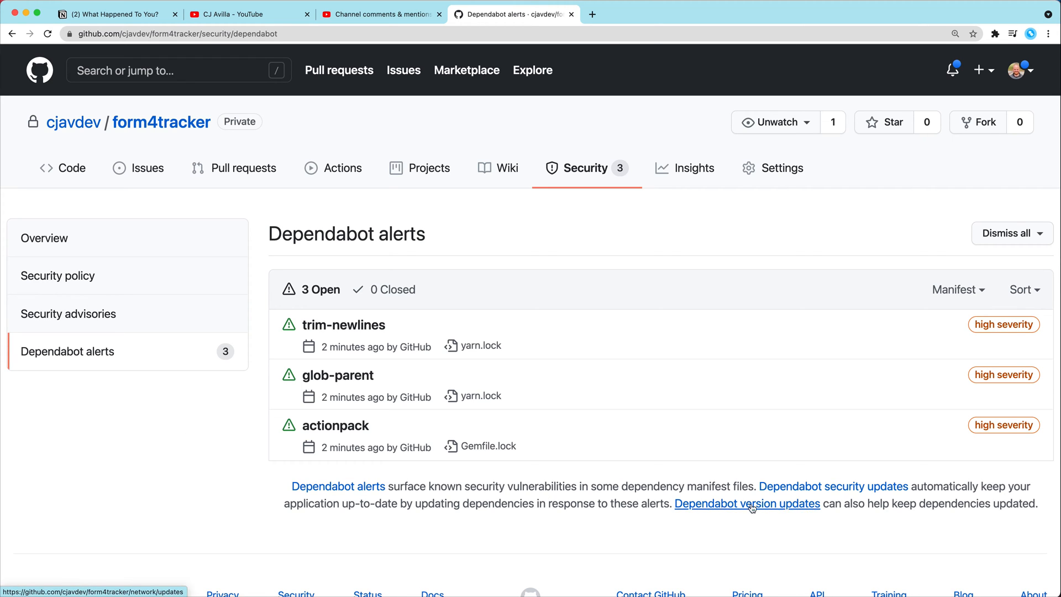
pyautogui.click(747, 503)
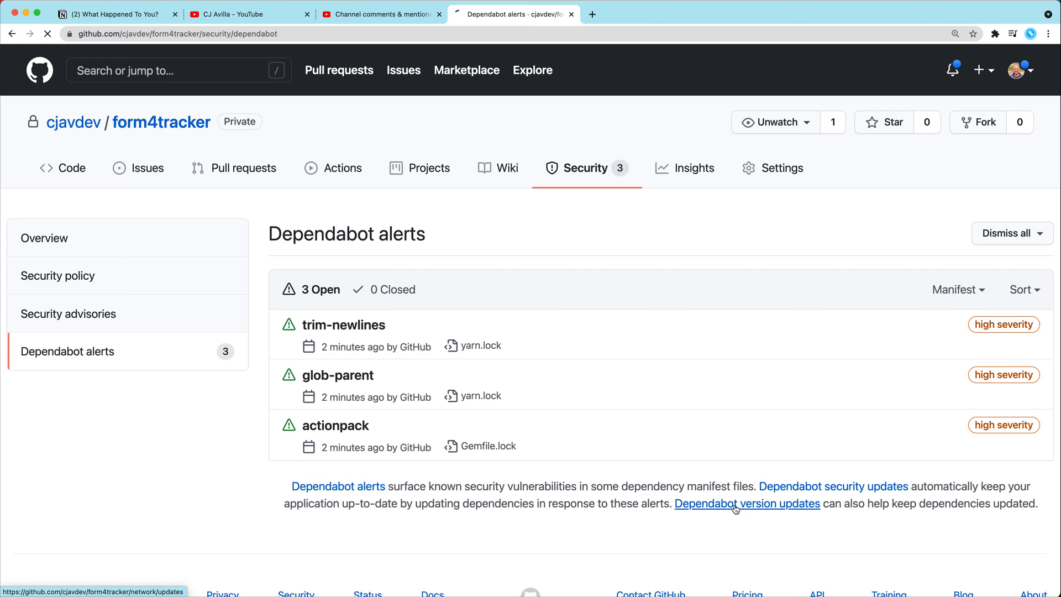
pyautogui.click(746, 503)
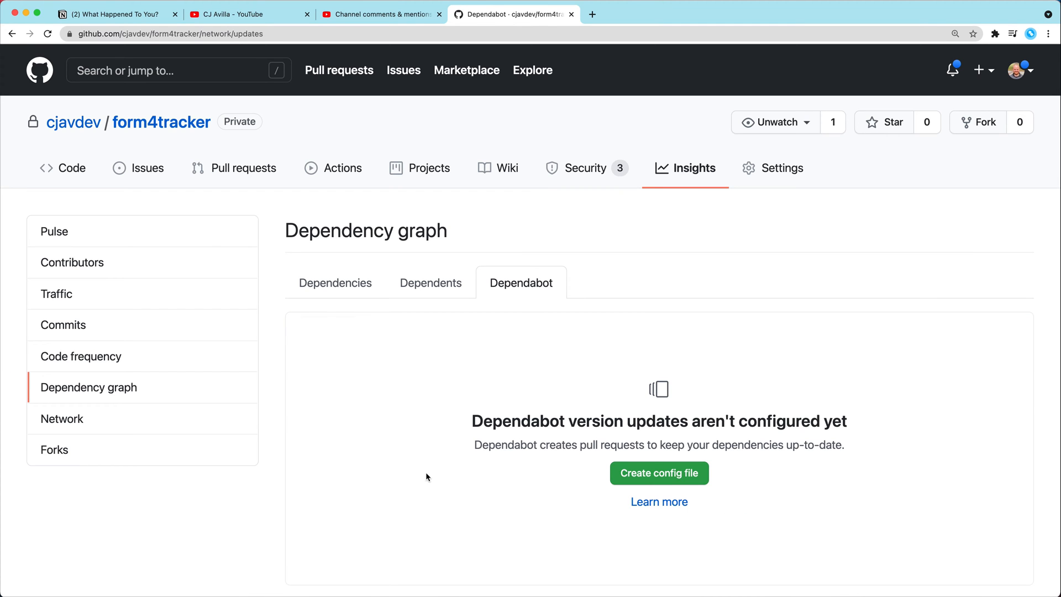
pyautogui.scroll(-3)
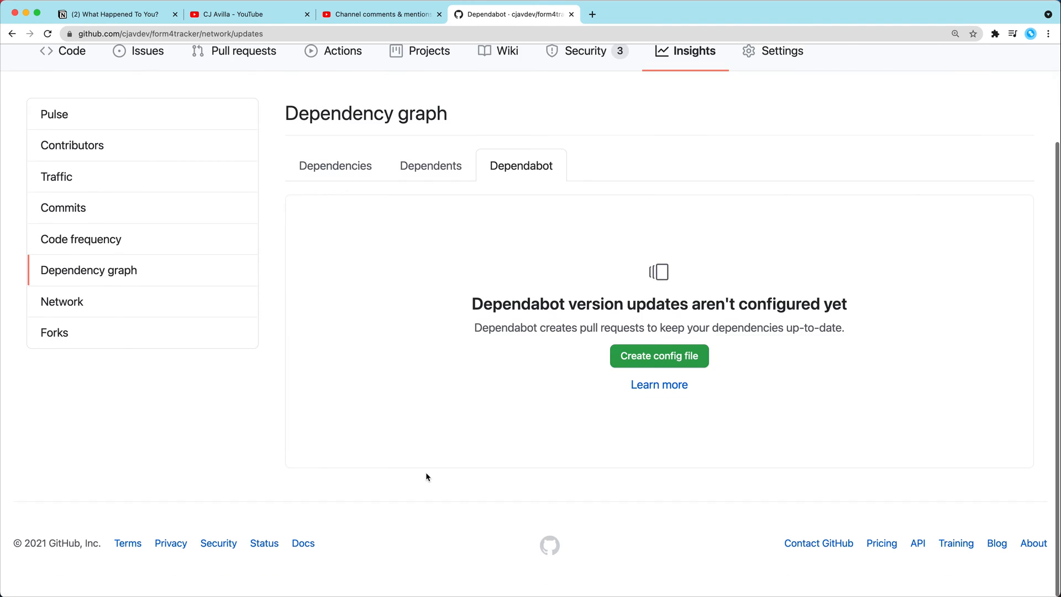
# Step: Create a dependabot.yml config file with package-ecosystem set to rubygems
pyautogui.click(658, 356)
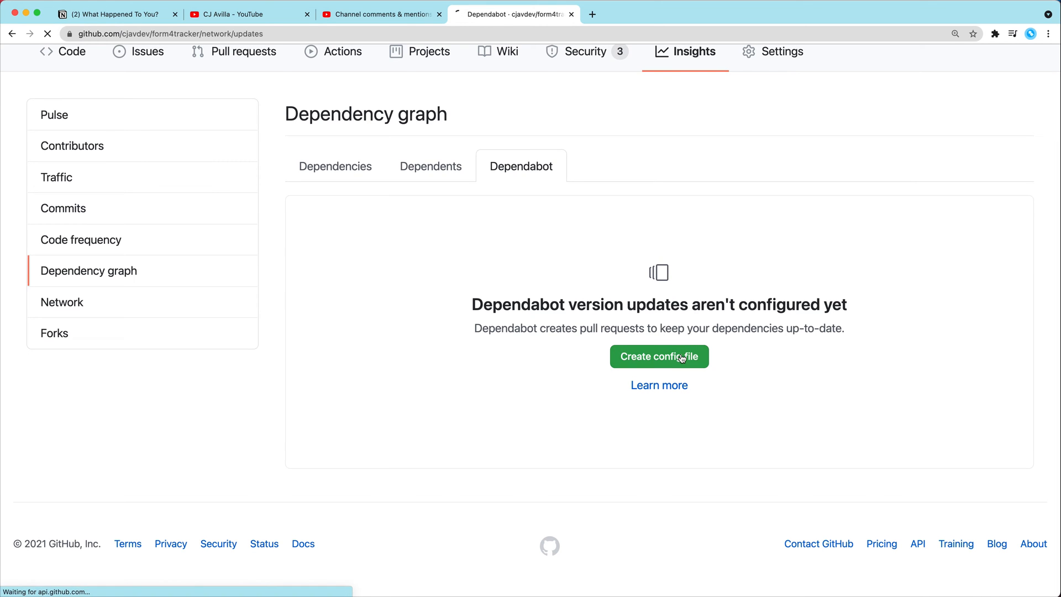
pyautogui.click(658, 357)
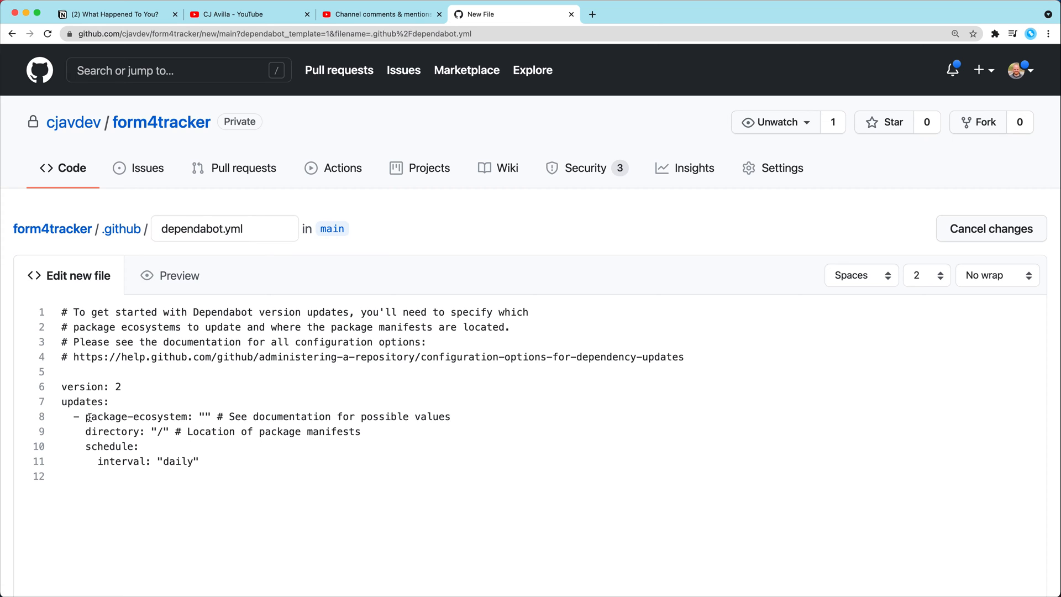
pyautogui.write('r')
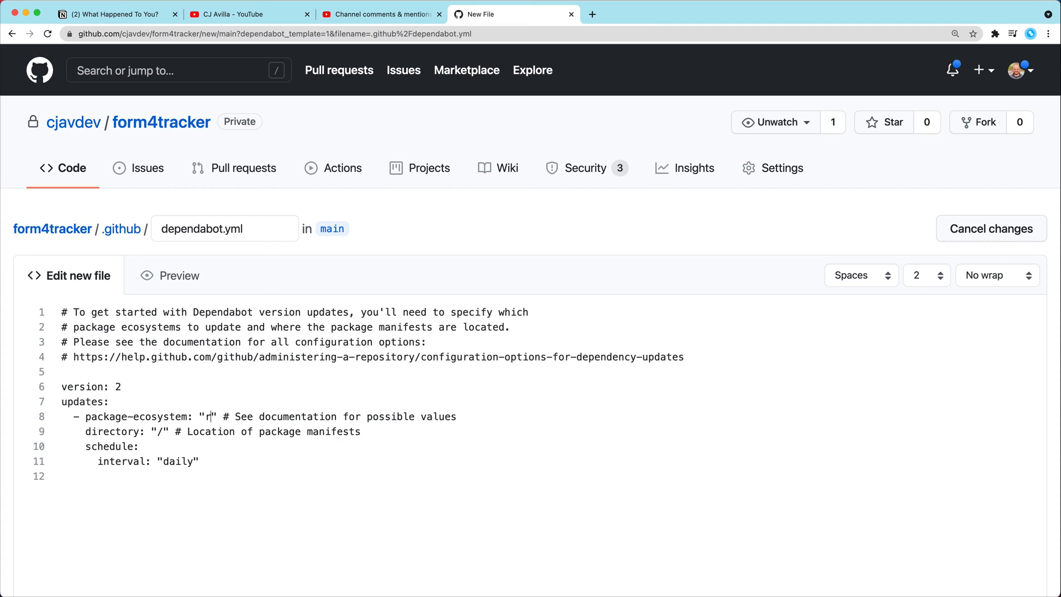
pyautogui.write('ubygems')
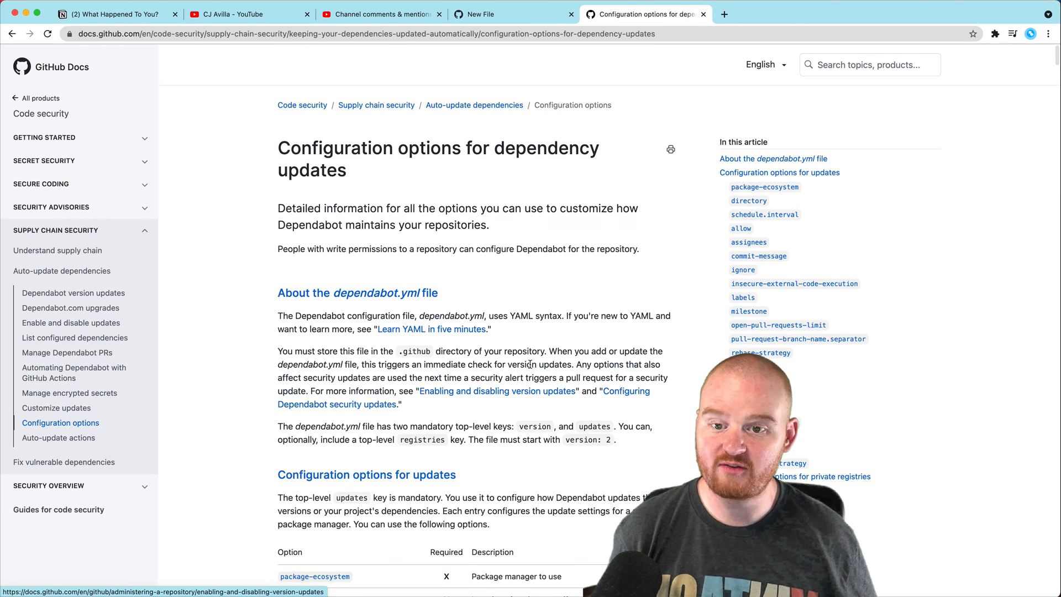
# Step: Scroll the Dependabot configuration options table down to the option categories list
pyautogui.scroll(-3)
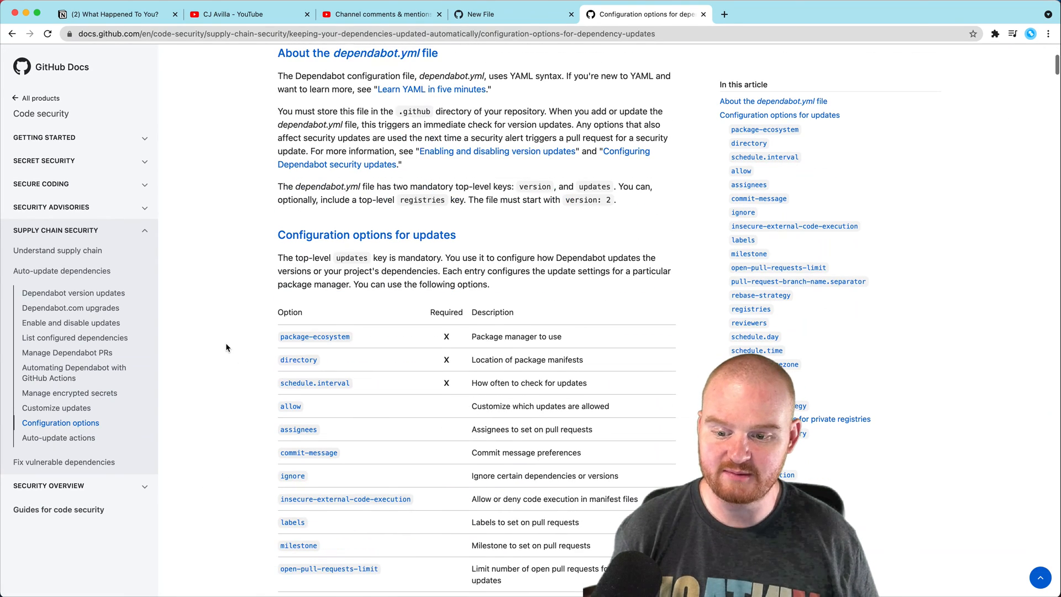
pyautogui.scroll(-3)
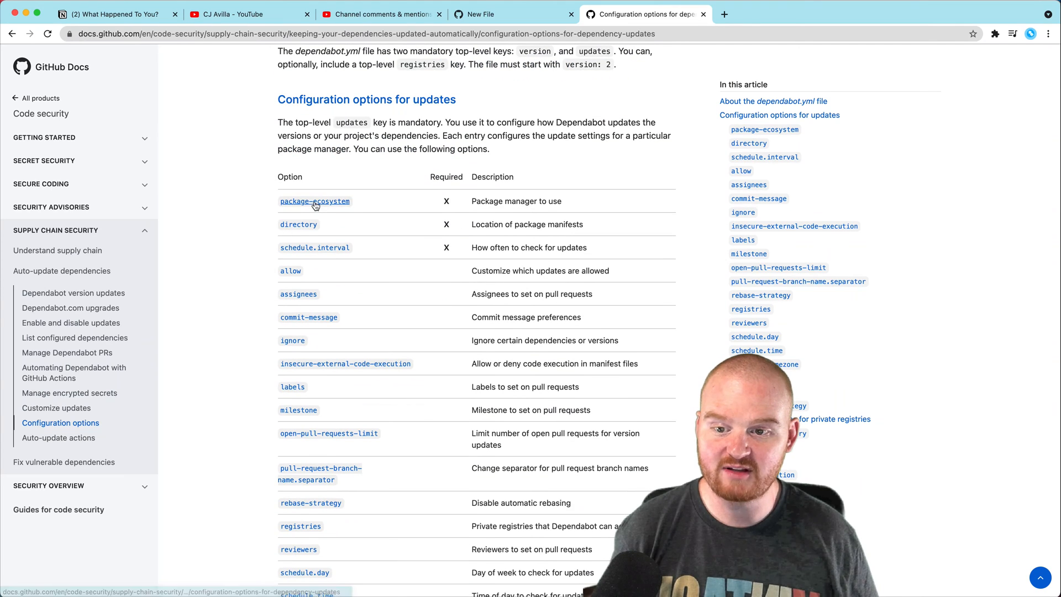
pyautogui.moveTo(298, 224)
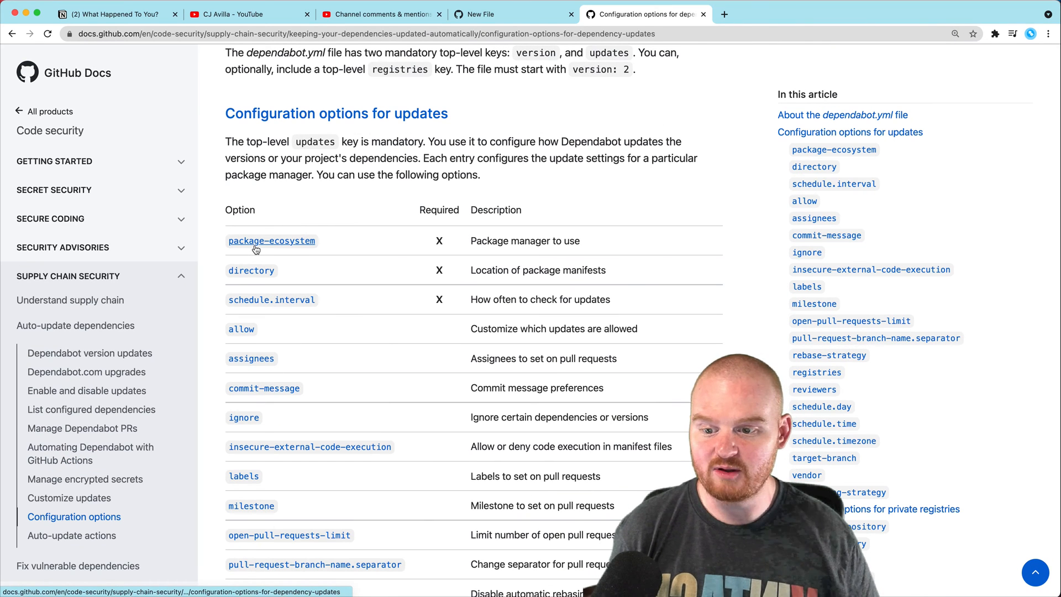
pyautogui.moveTo(241, 329)
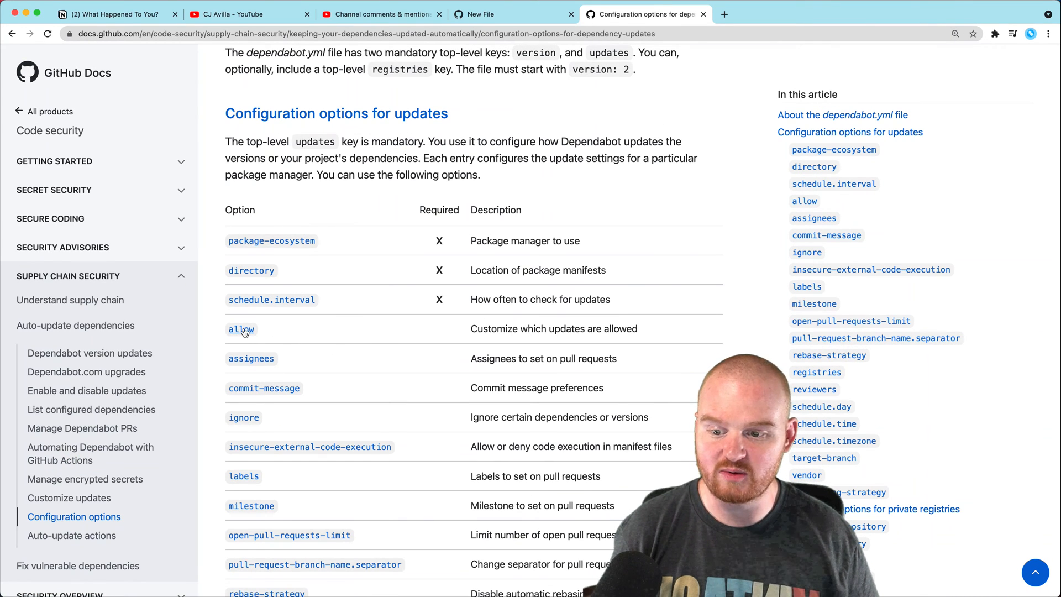
pyautogui.moveTo(440, 415)
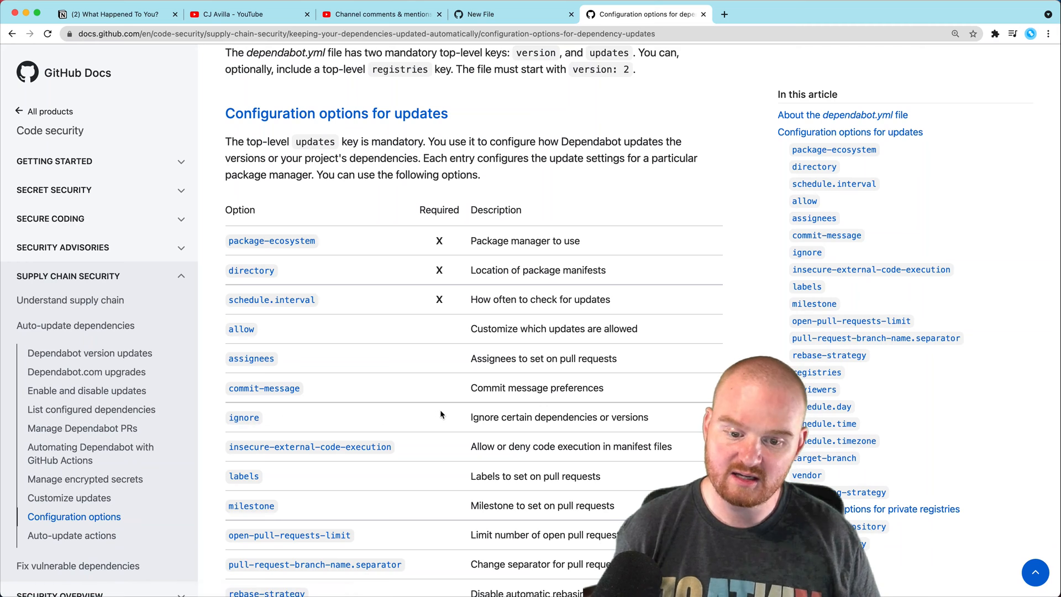
pyautogui.scroll(-3)
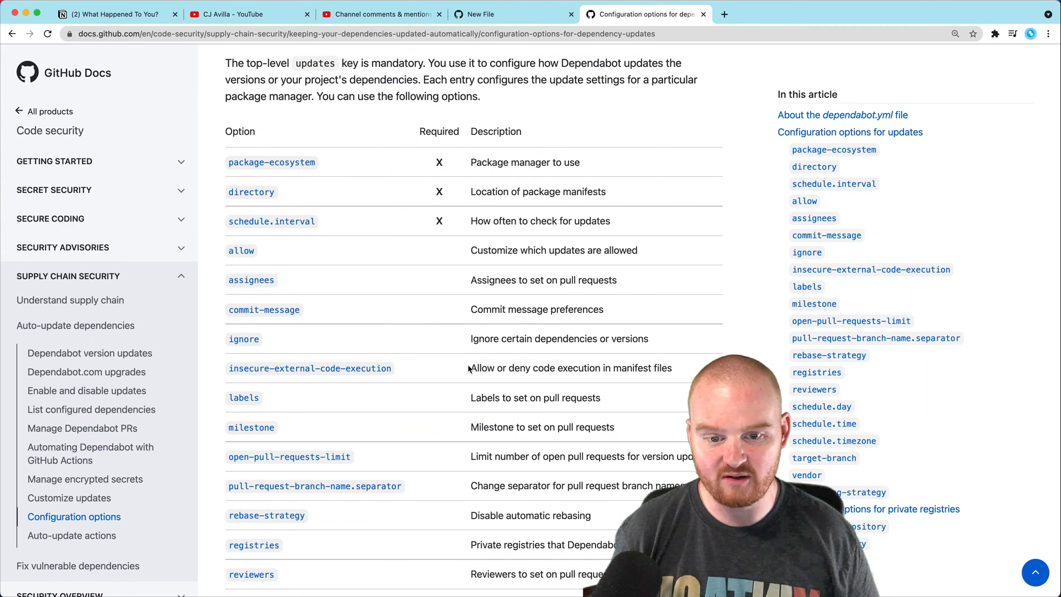
pyautogui.scroll(-3)
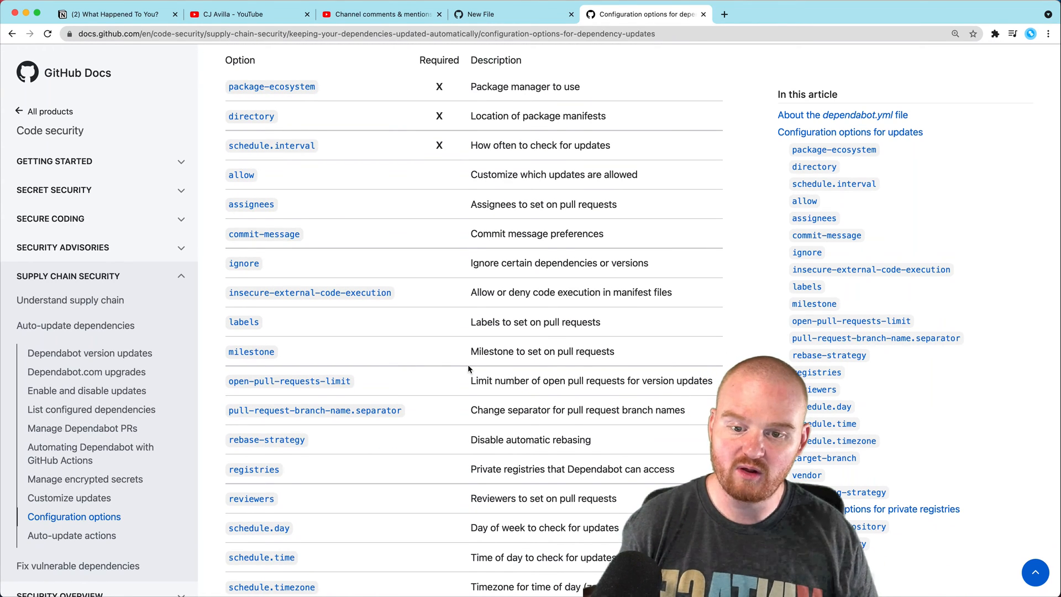
pyautogui.scroll(-3)
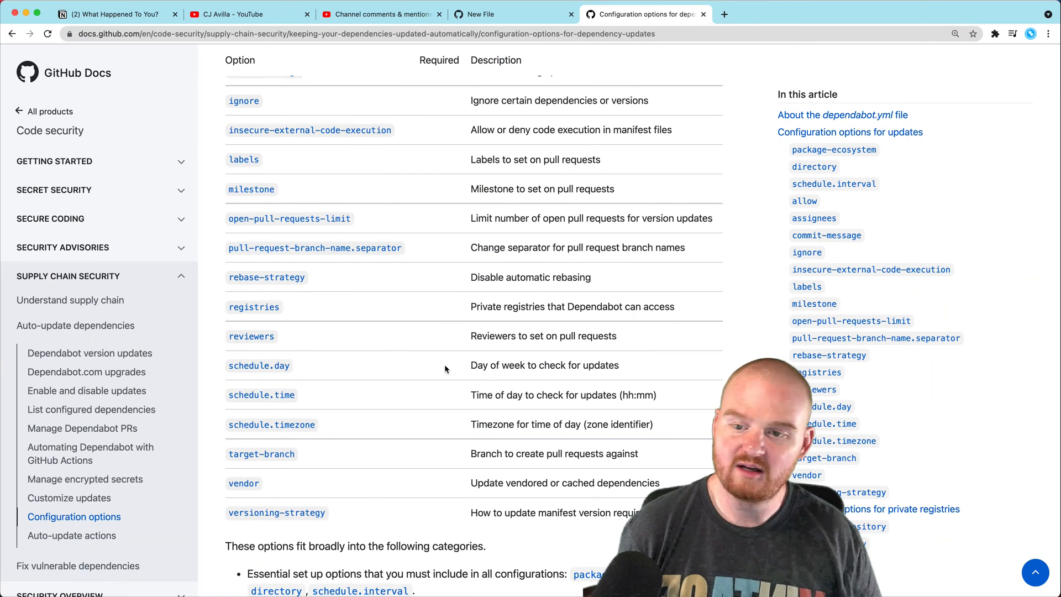
pyautogui.scroll(-3)
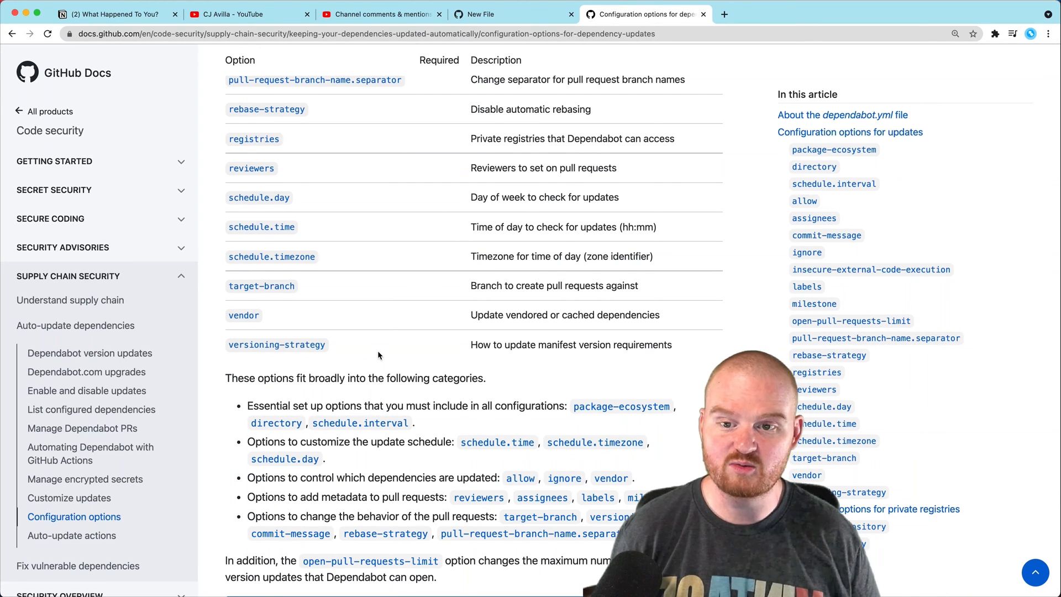
pyautogui.click(513, 13)
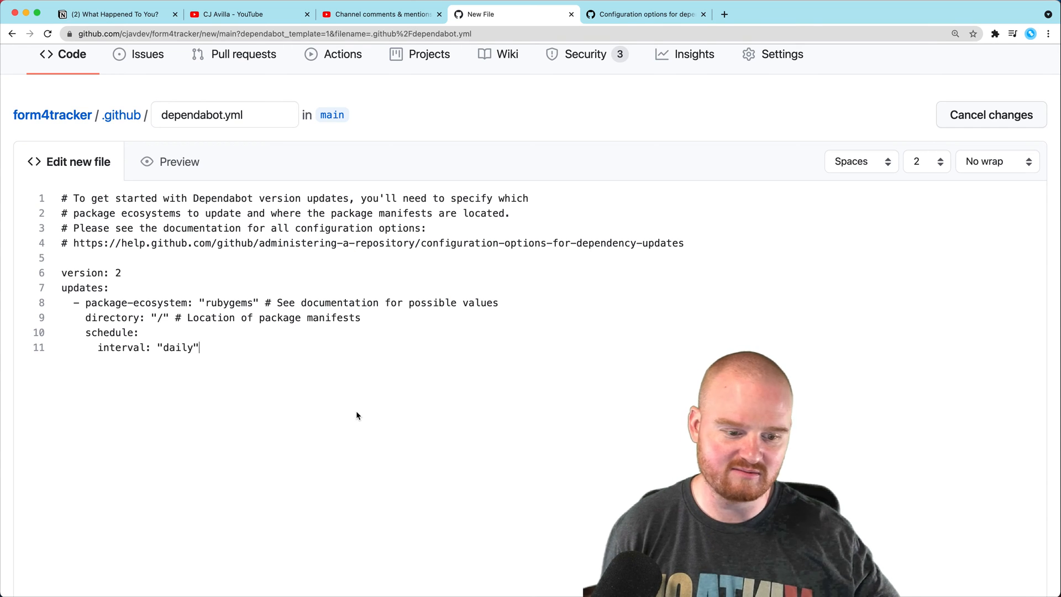
# Step: Commit the new .github/dependabot.yml straight to the main branch
pyautogui.scroll(-3)
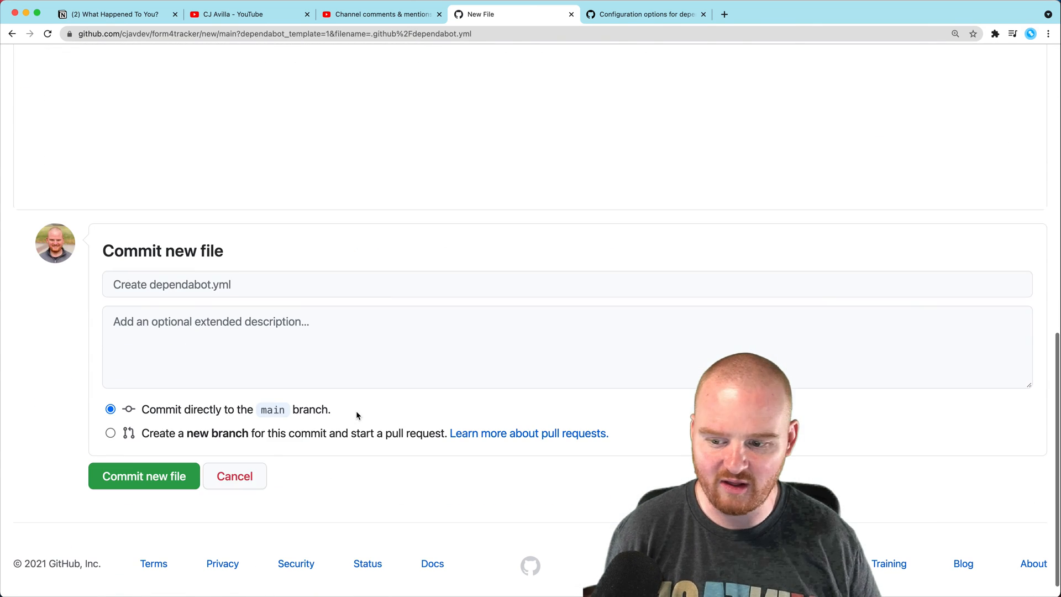
pyautogui.click(142, 476)
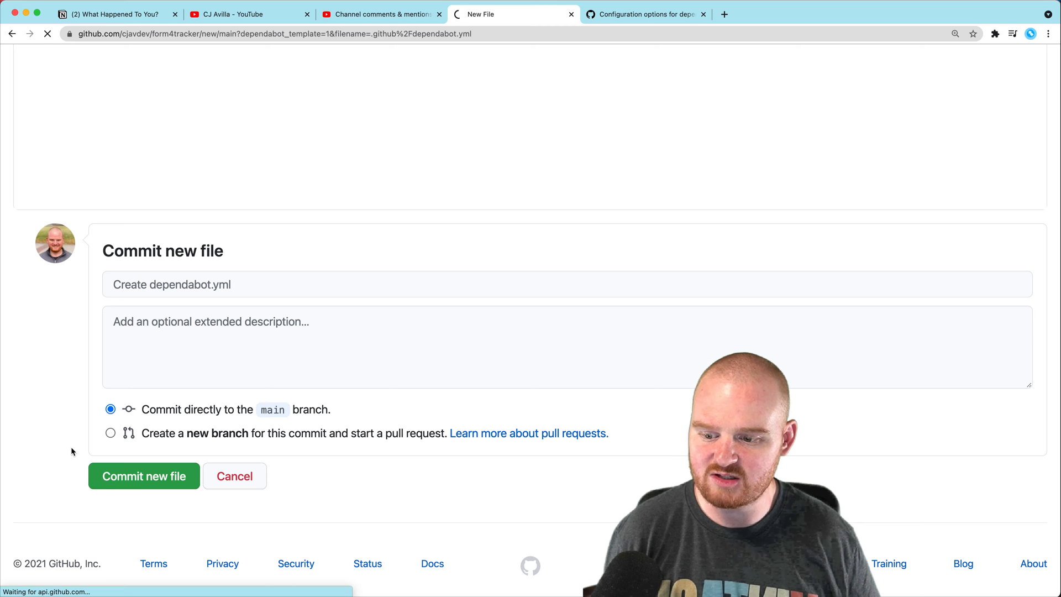
pyautogui.click(142, 476)
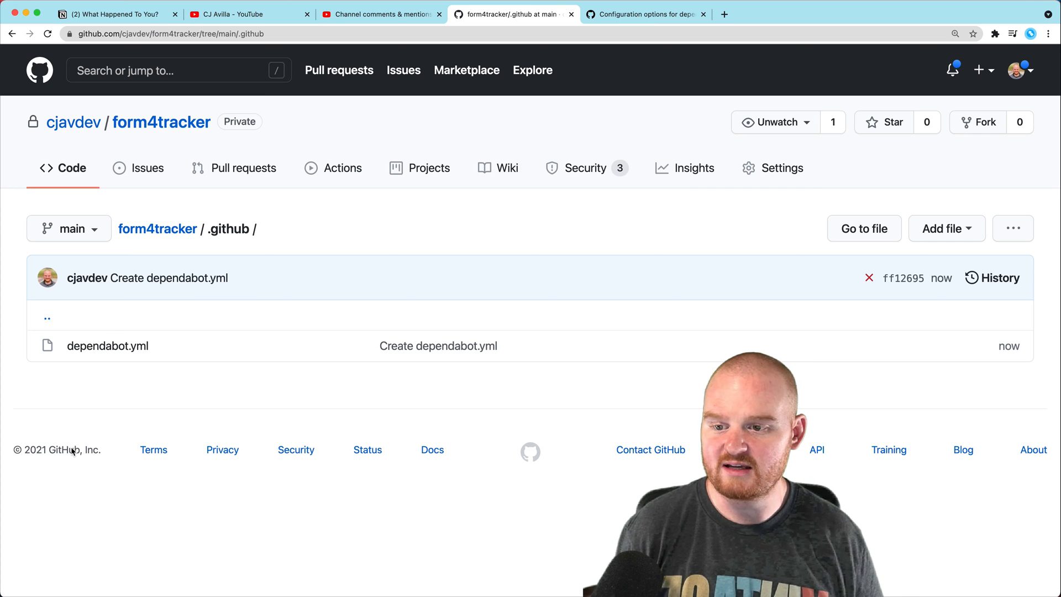
pyautogui.moveTo(260, 240)
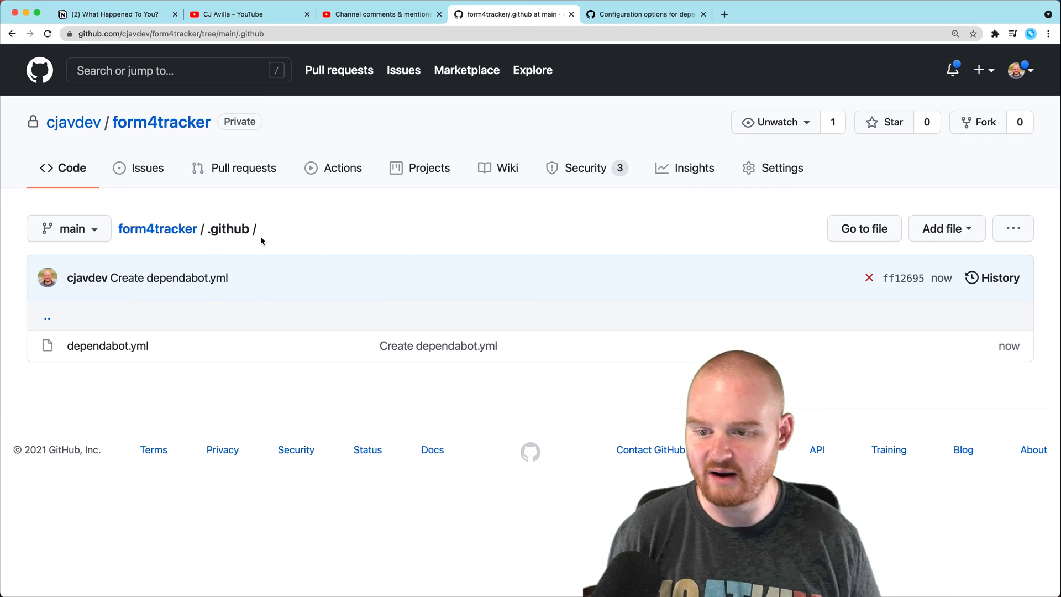
pyautogui.moveTo(108, 346)
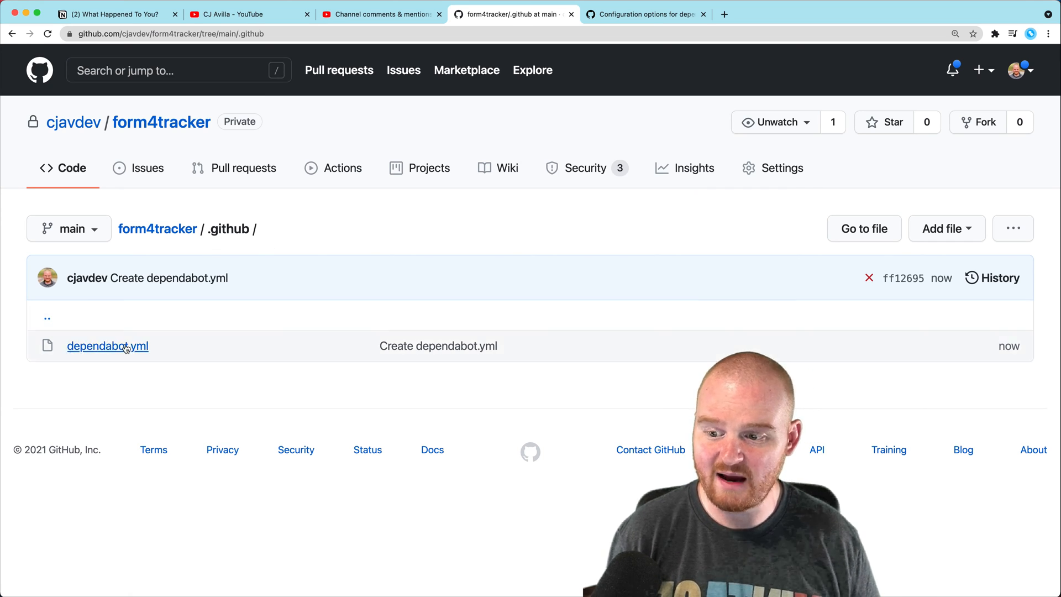
# Step: Open form4tracker's Security tab and its Dependabot alerts list with three high-severity alerts
pyautogui.click(585, 168)
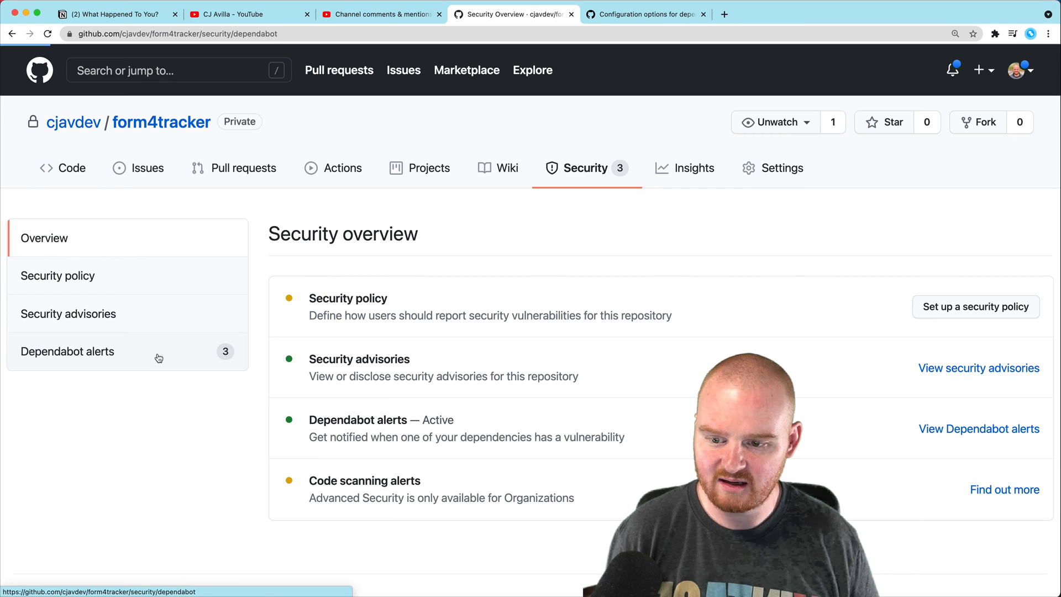
pyautogui.click(67, 351)
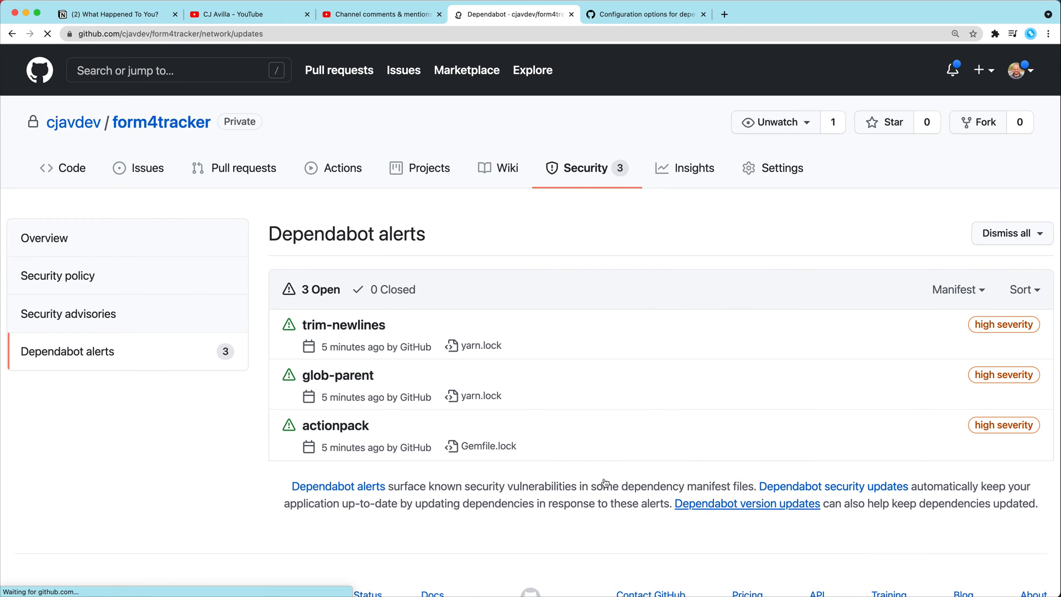
# Step: Open Dependabot version updates status and select the rejected 'rubygems' value in the error
pyautogui.click(693, 168)
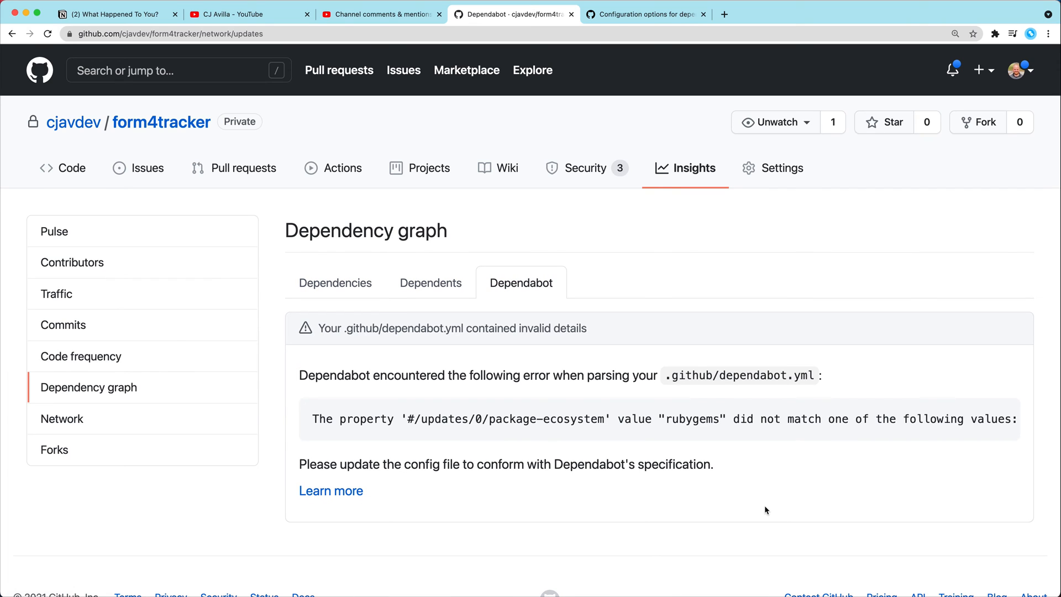
pyautogui.moveTo(762, 421)
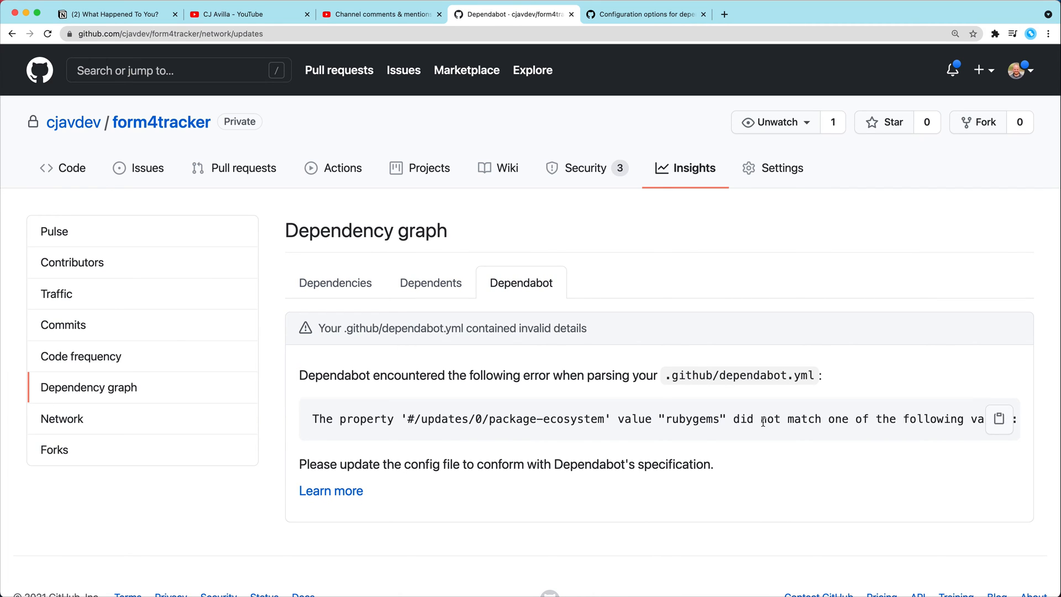
pyautogui.doubleClick(691, 419)
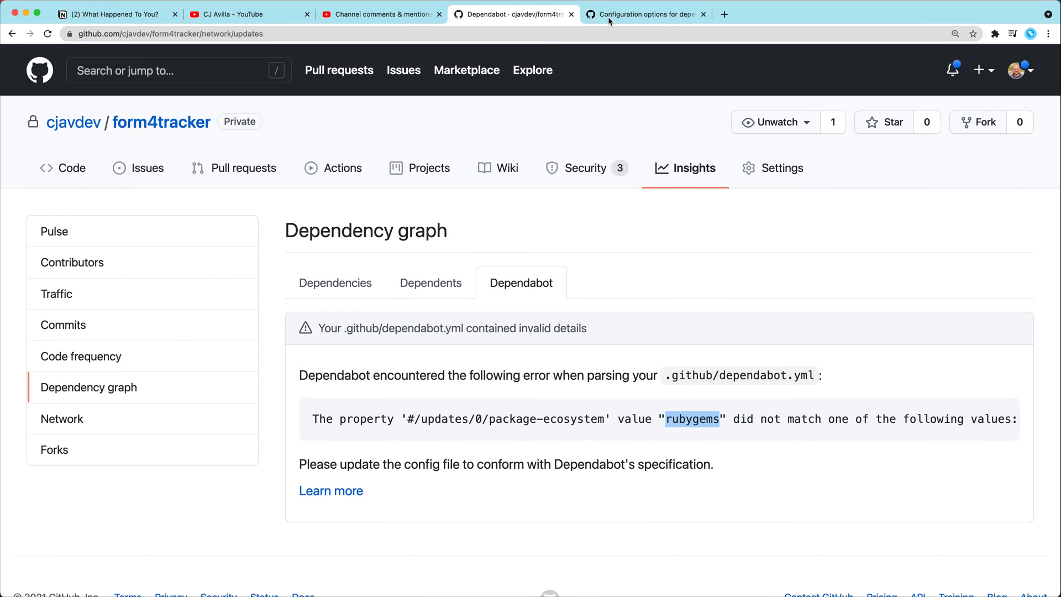
# Step: Search the configuration options docs for 'gem' to reach the 'bundler' Ruby ecosystem example
pyautogui.click(642, 14)
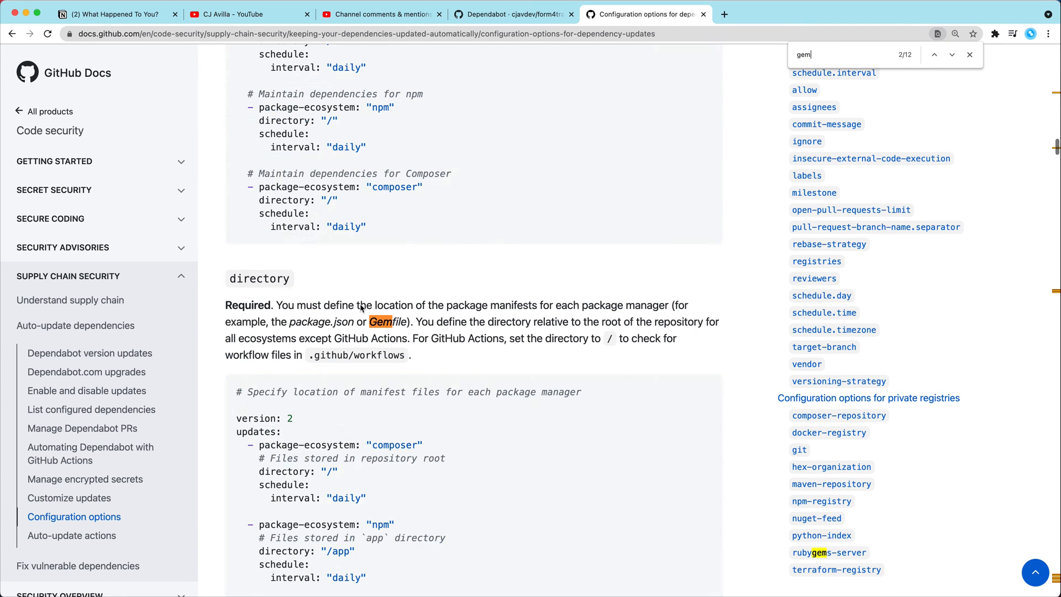
pyautogui.click(950, 55)
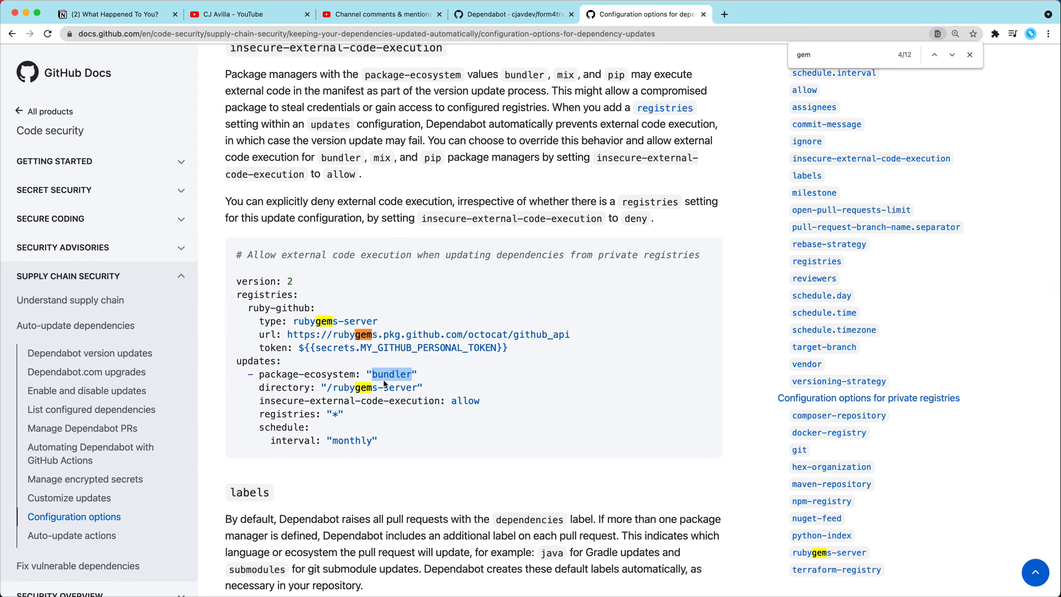
pyautogui.click(512, 14)
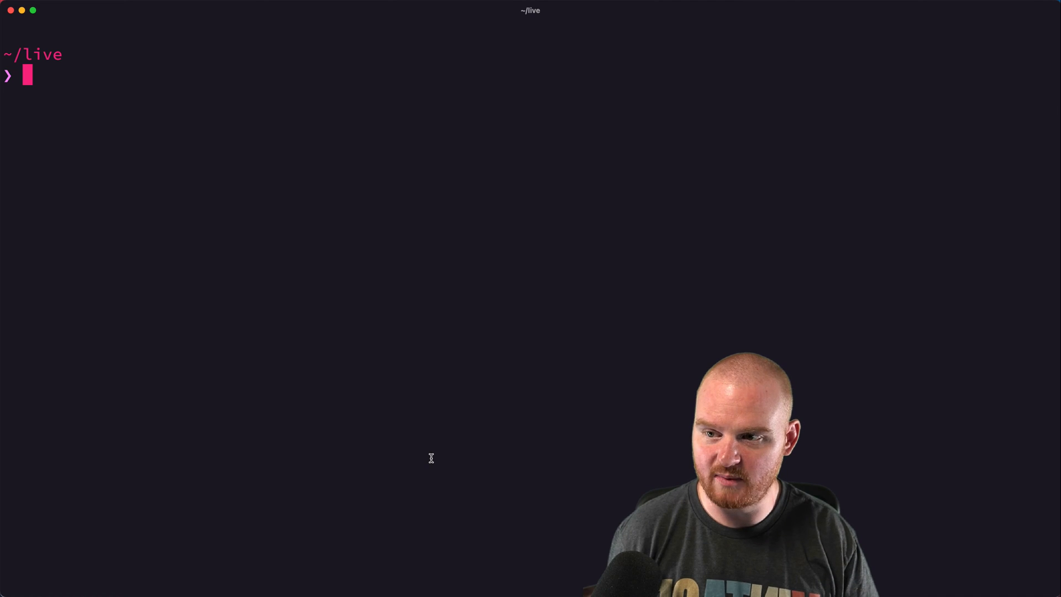
# Step: Run git pull in ~/live/form4tracker, then open .github/dependabot.yml in vi
pyautogui.press('Return')
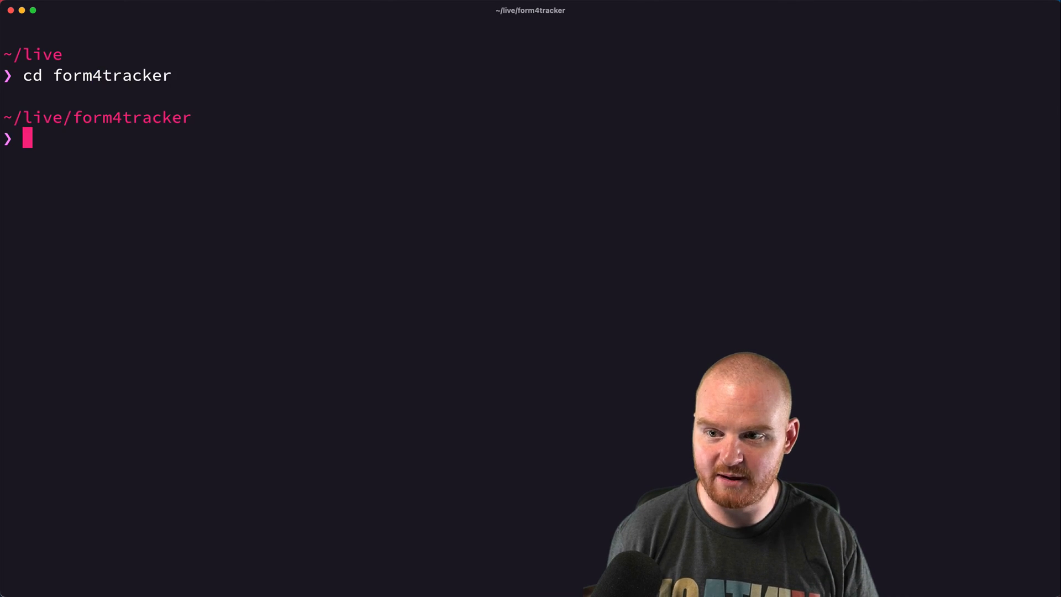
pyautogui.press('Return')
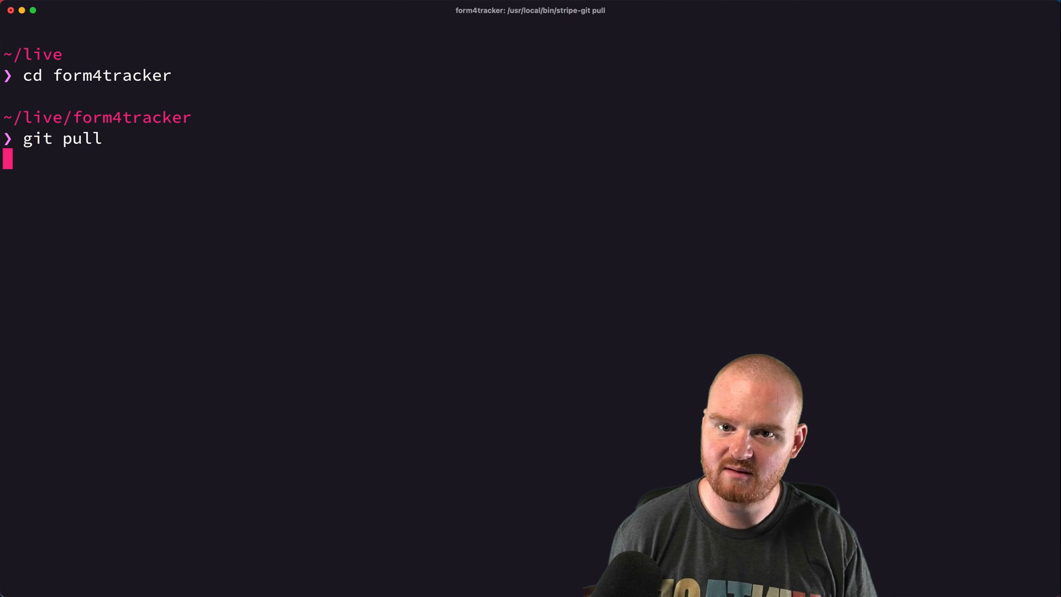
pyautogui.press('Return')
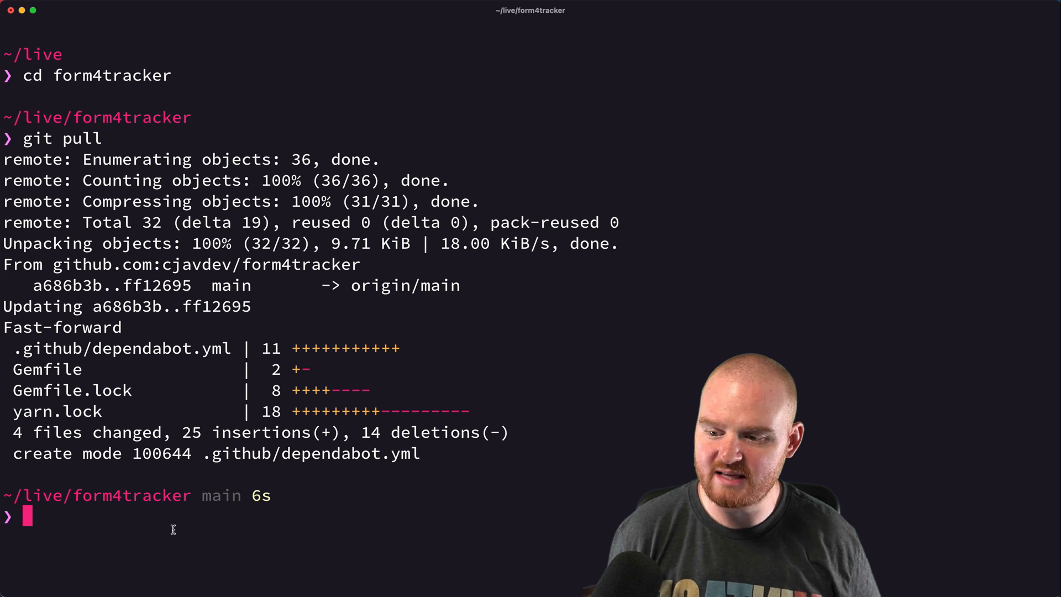
pyautogui.moveTo(48, 418)
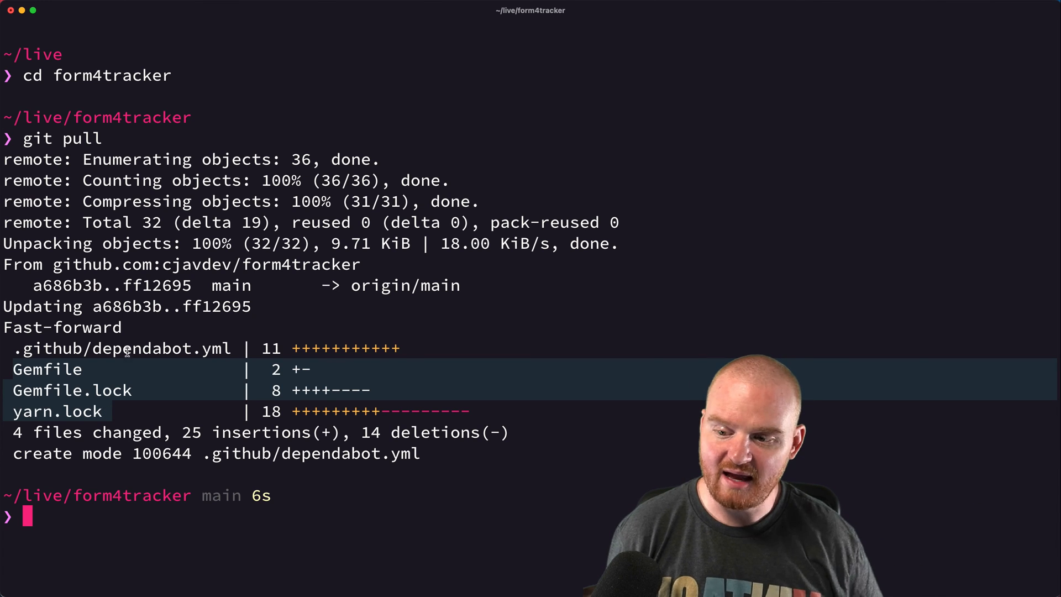
pyautogui.write('vi .github/dependabot.yml')
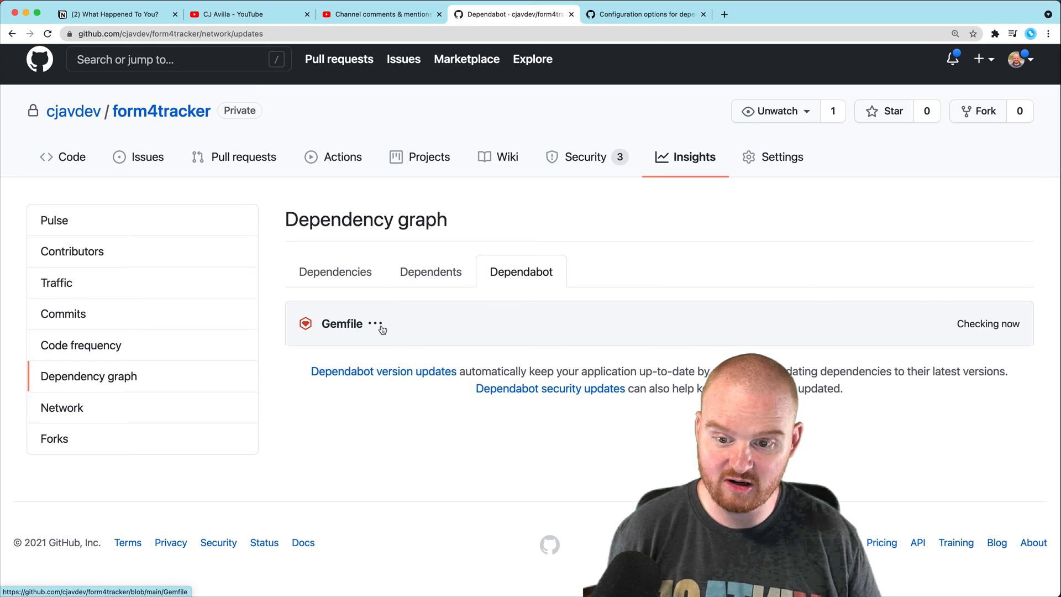
pyautogui.moveTo(366, 349)
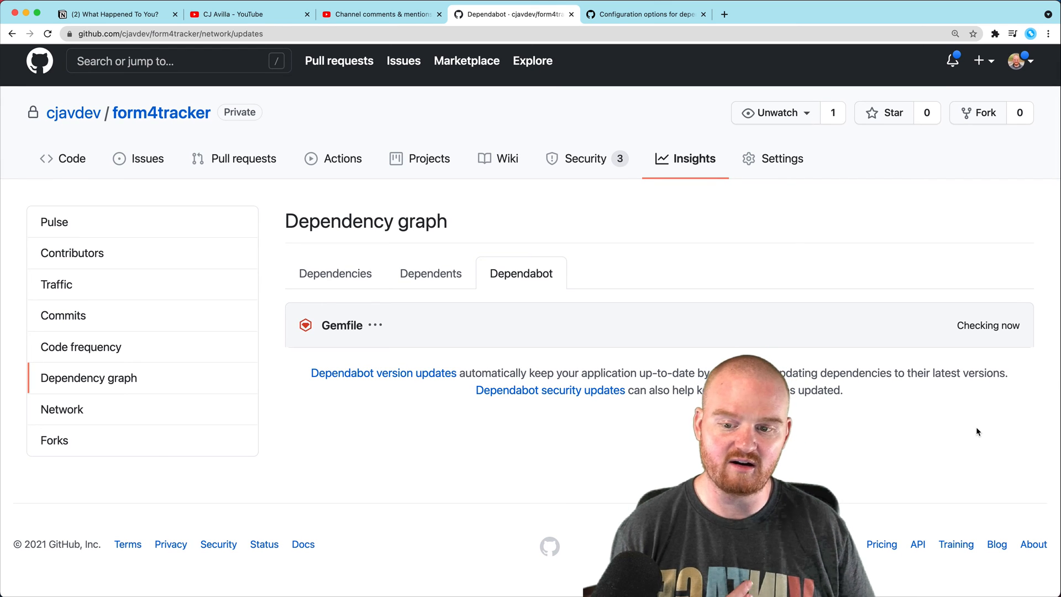
# Step: Show Dependabot's monitored files for Gemfile, listing Gemfile and Gemfile.lock
pyautogui.click(374, 326)
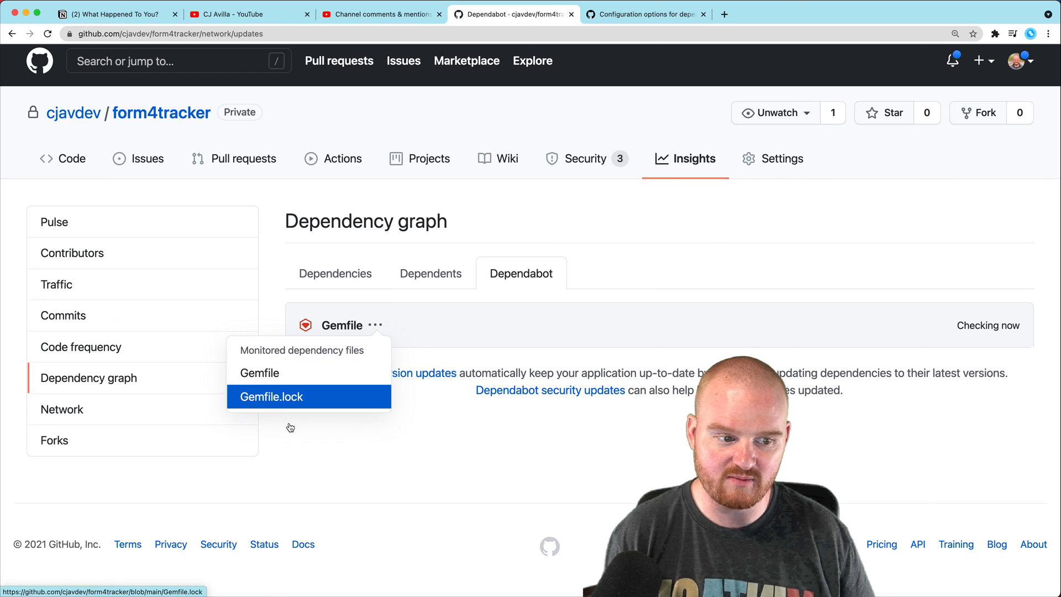
pyautogui.moveTo(274, 406)
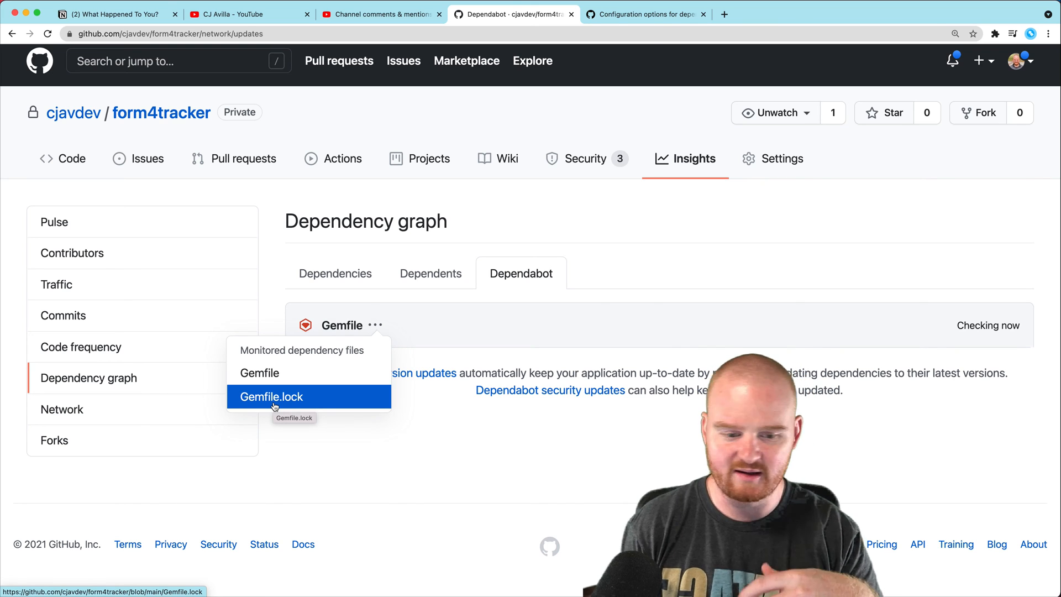
pyautogui.moveTo(421, 412)
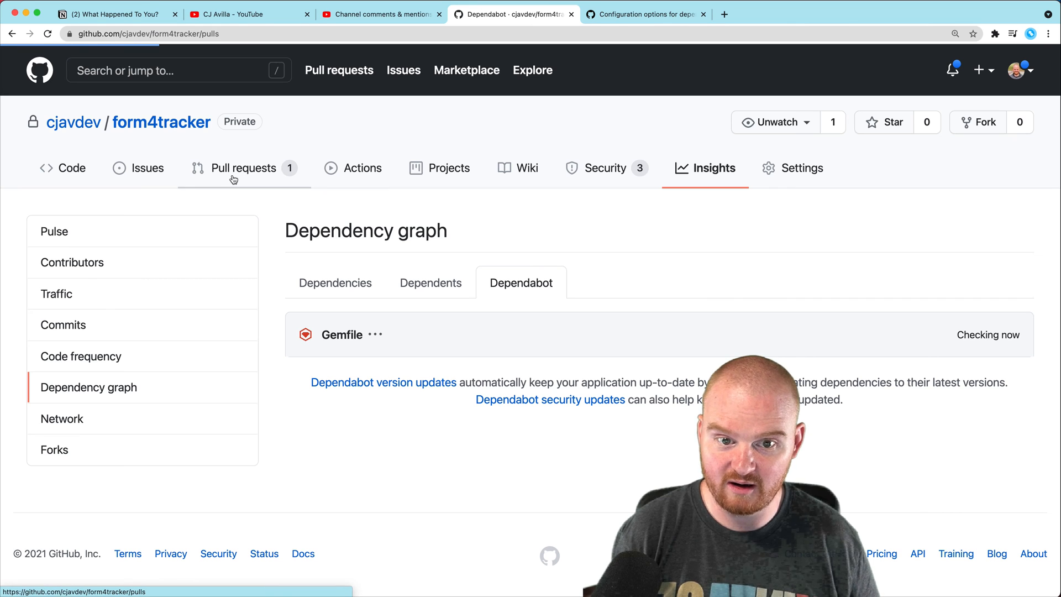
# Step: Open the 'Bump puma from 5.3.1 to 5.3.2' pull request and select the old version
pyautogui.click(242, 168)
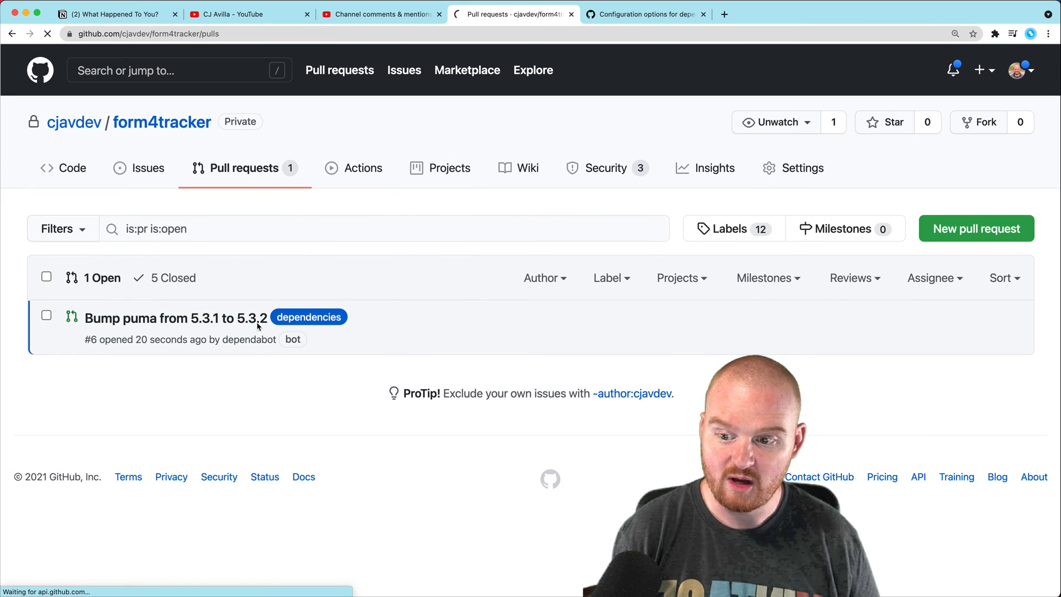
pyautogui.click(175, 318)
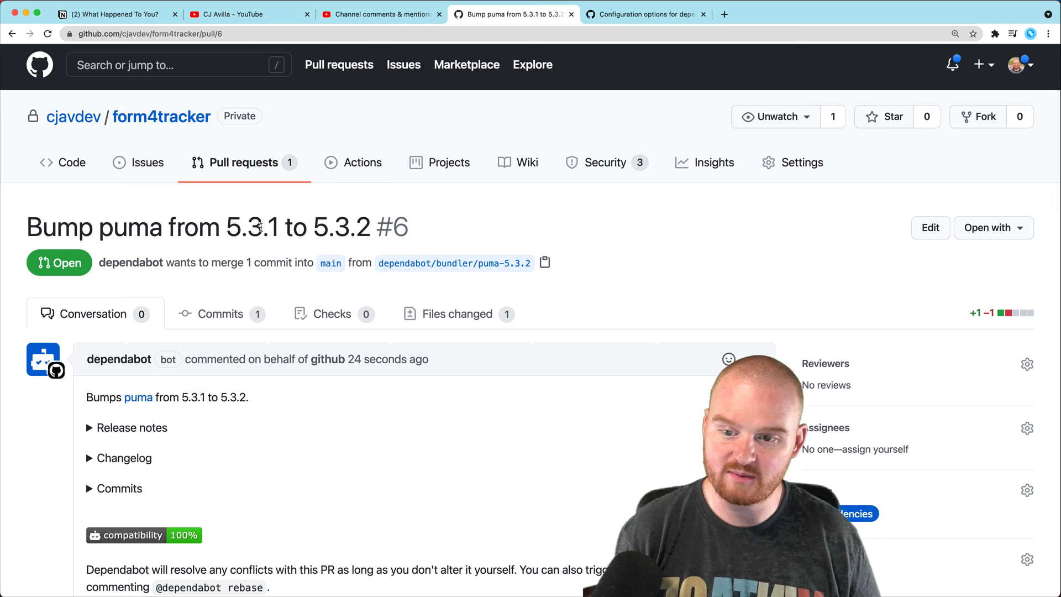
pyautogui.doubleClick(252, 227)
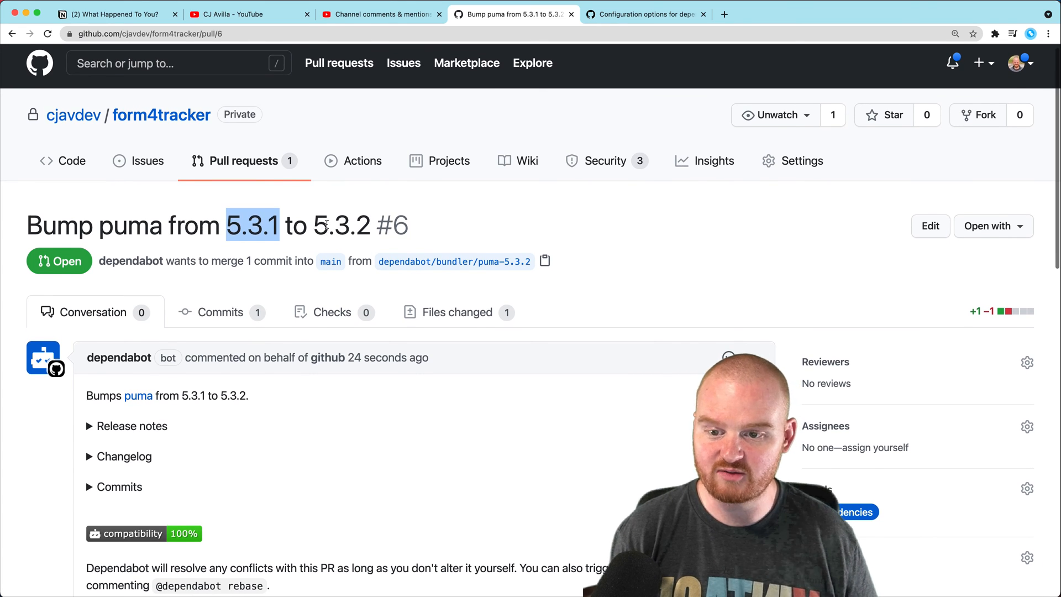
# Step: Expand and read through puma's release notes and changelog
pyautogui.scroll(-3)
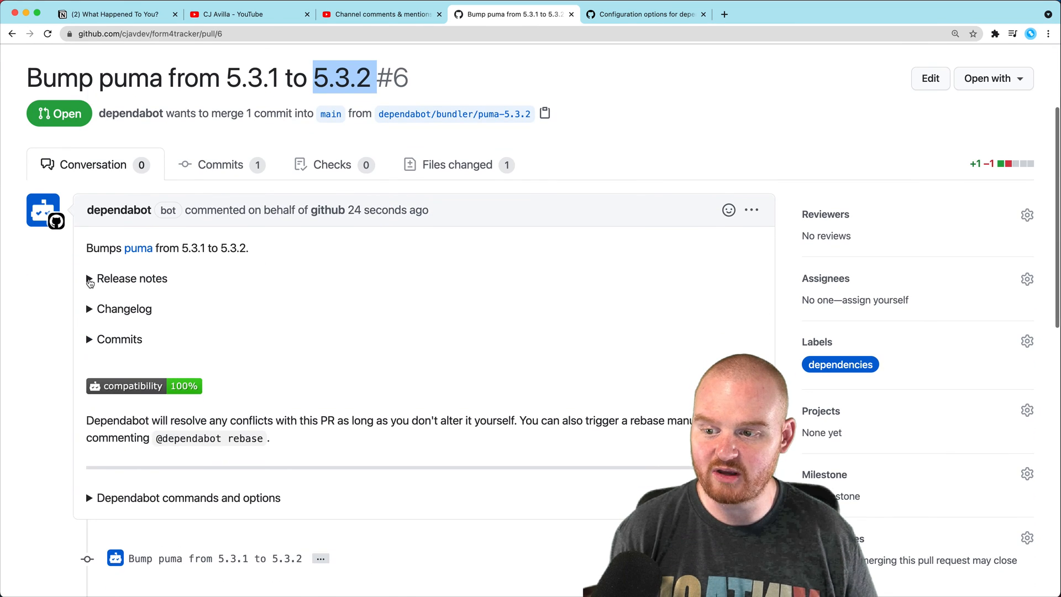
pyautogui.click(89, 277)
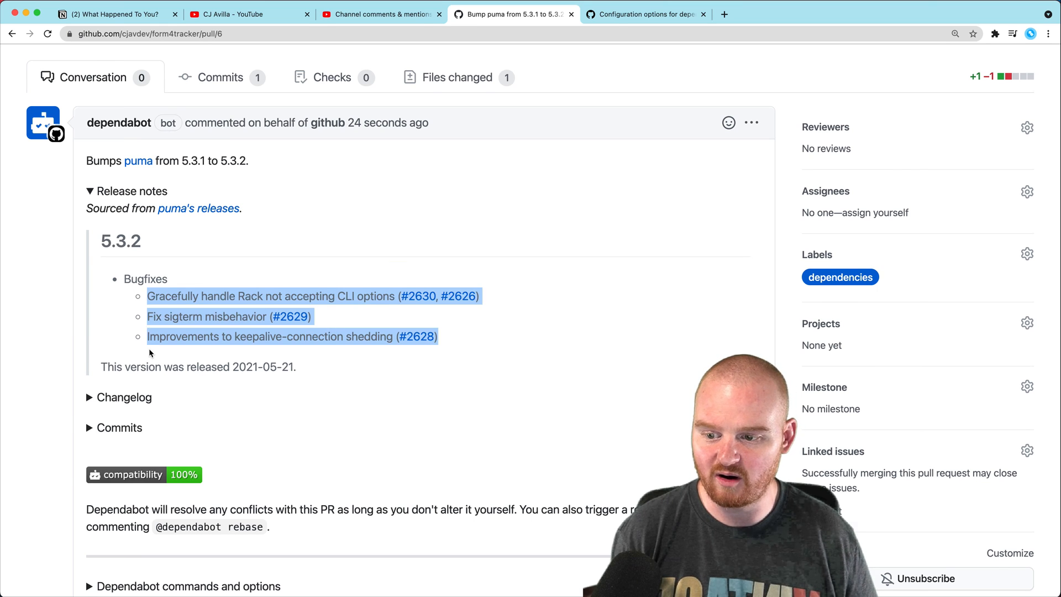
pyautogui.scroll(-3)
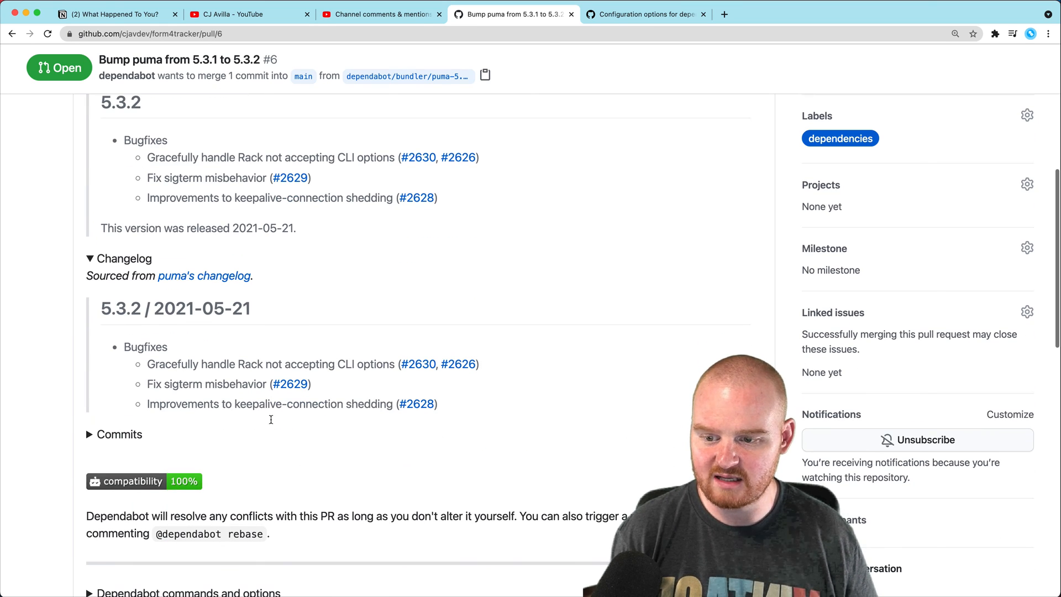
pyautogui.scroll(-3)
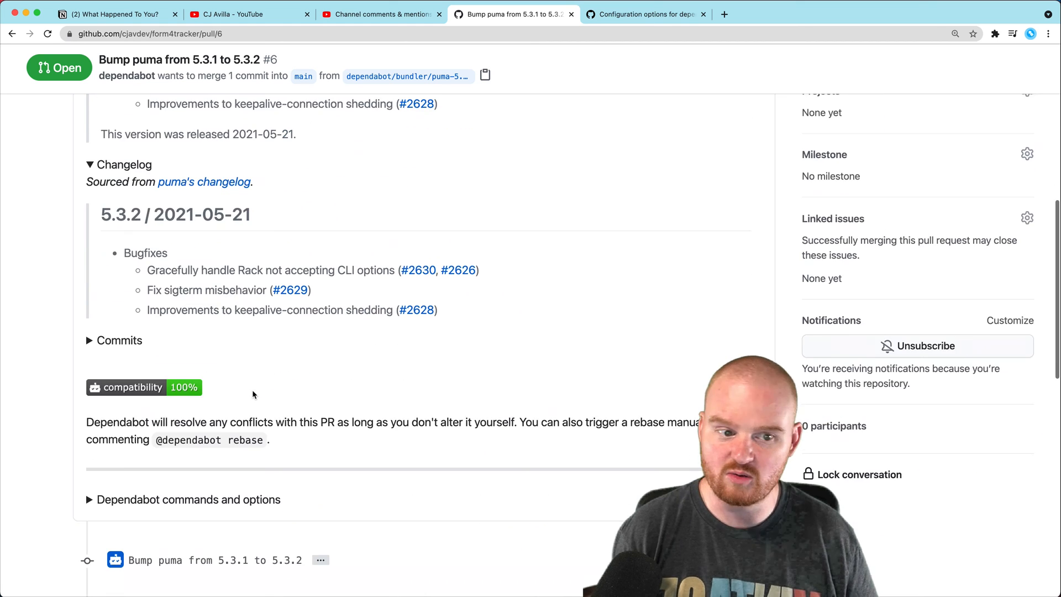
pyautogui.scroll(-3)
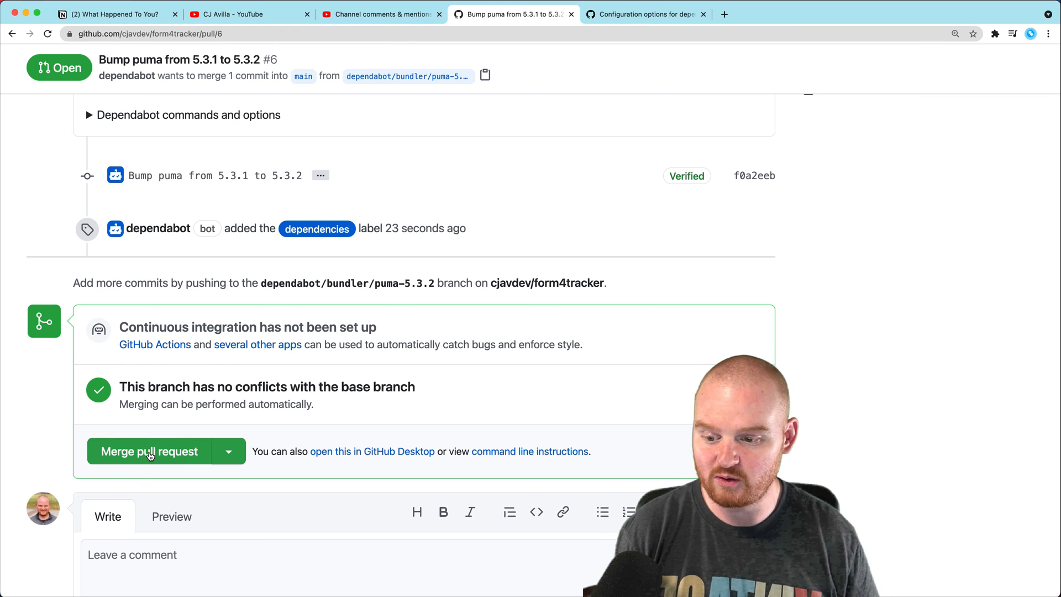
# Step: Merge the puma pull request into main and open a new tab for the Heroku app
pyautogui.click(149, 451)
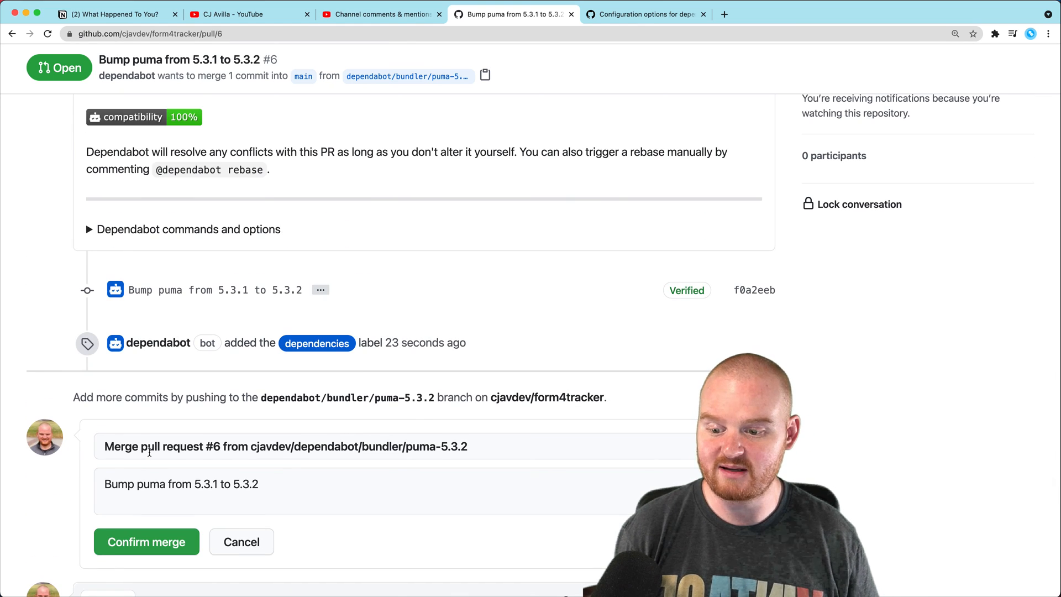
pyautogui.scroll(3)
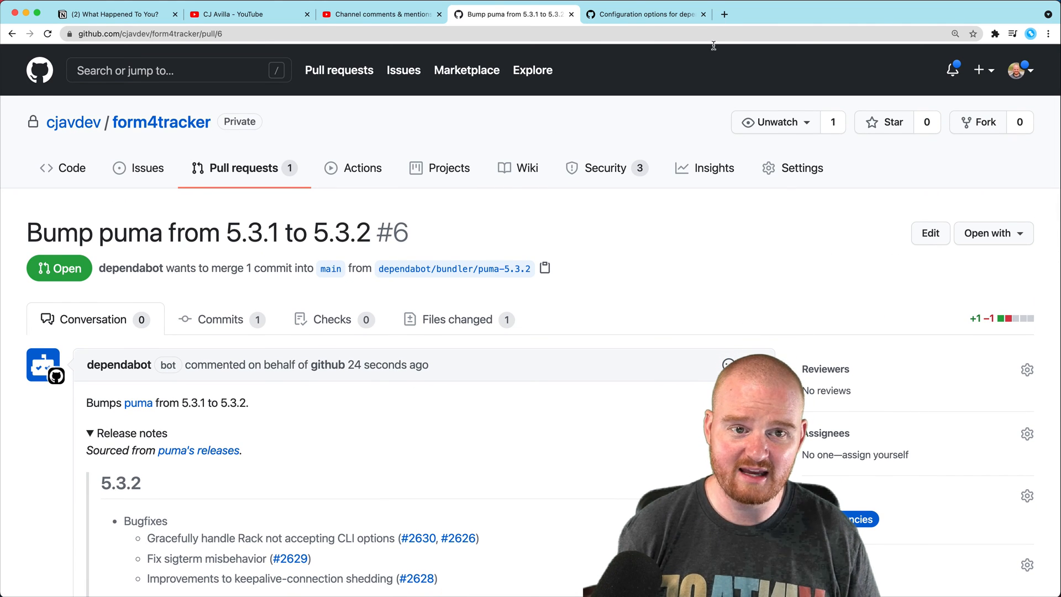
pyautogui.click(855, 14)
pyautogui.write('form4s.herokuapp.com/companies')
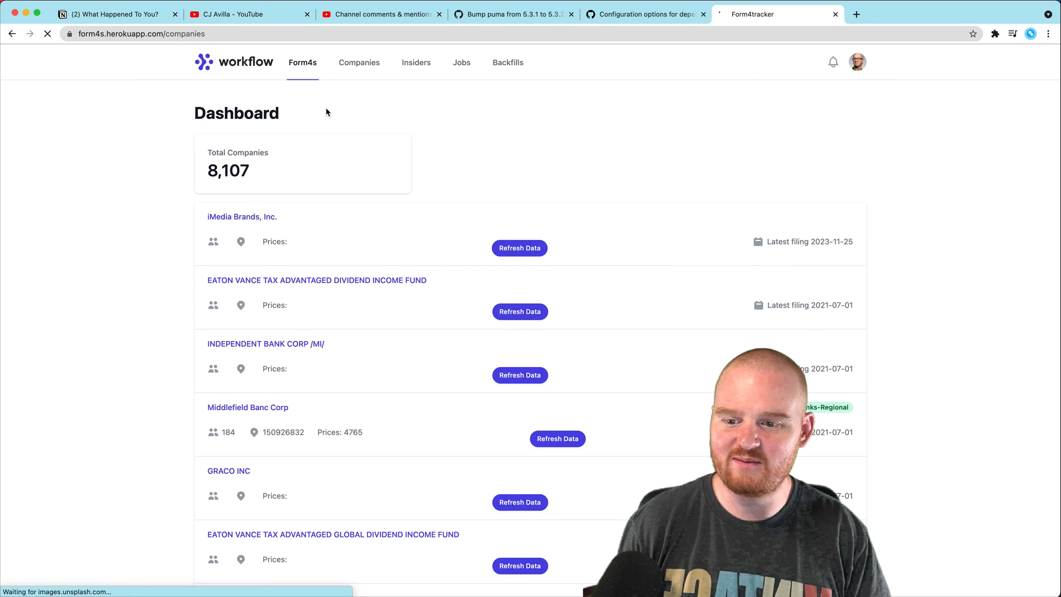
# Step: Check the Form4s dashboard, then view the merged puma PR and four new Dependabot PRs
pyautogui.click(303, 63)
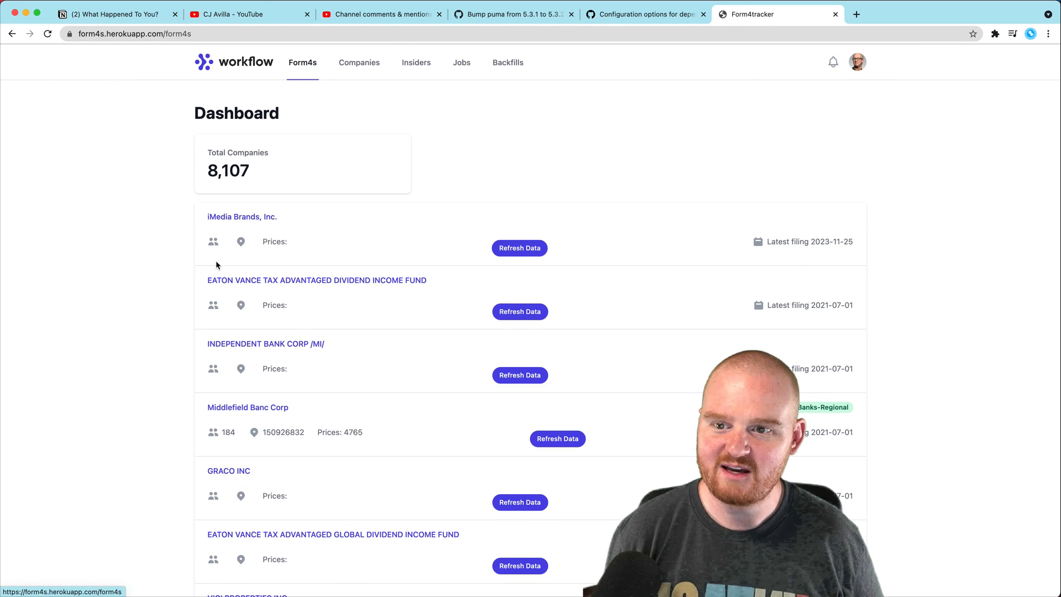
pyautogui.moveTo(167, 253)
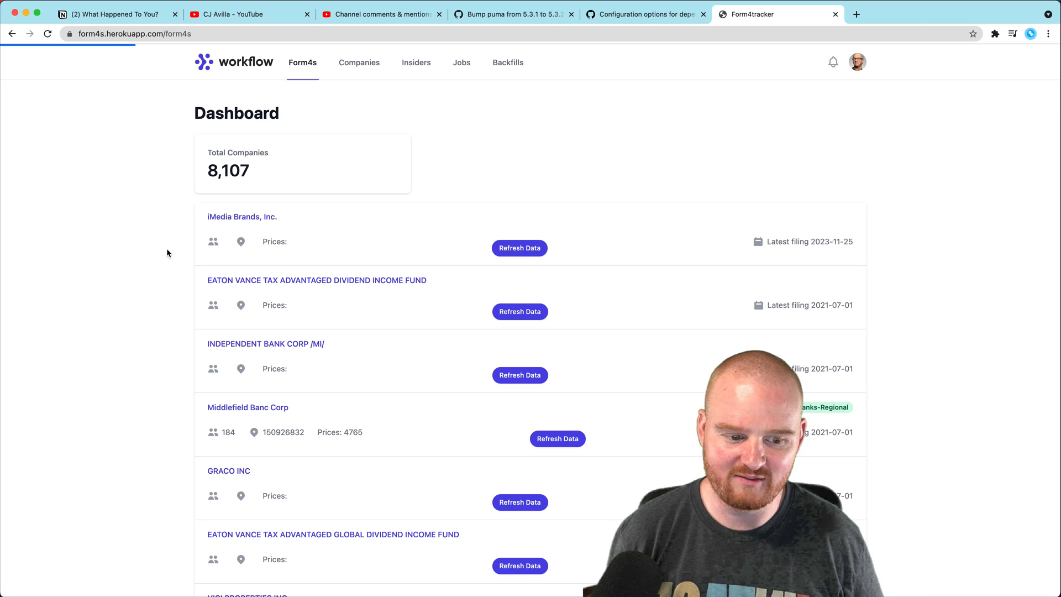
pyautogui.moveTo(150, 280)
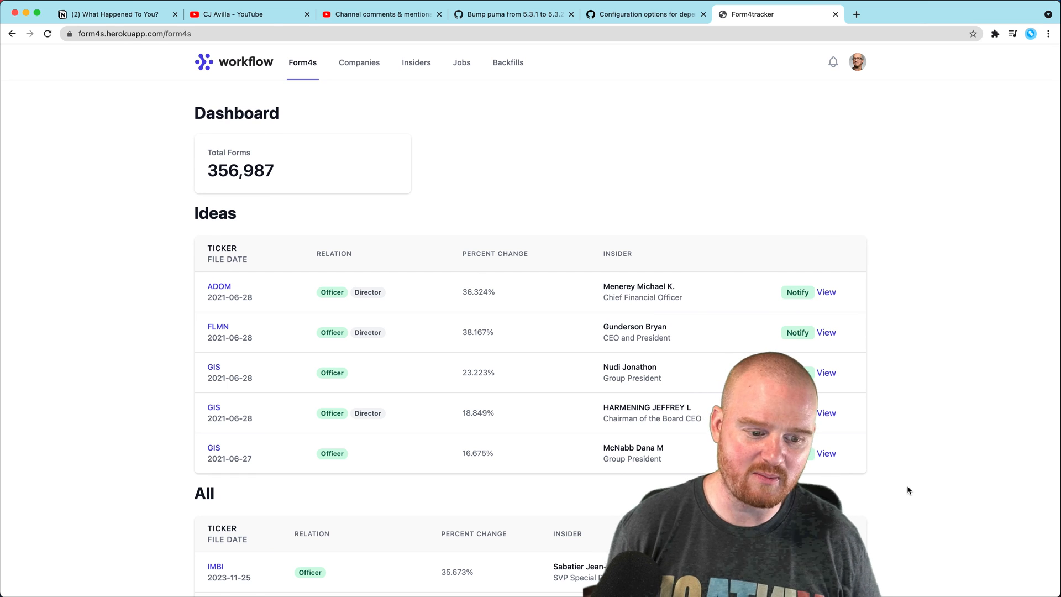
pyautogui.moveTo(163, 289)
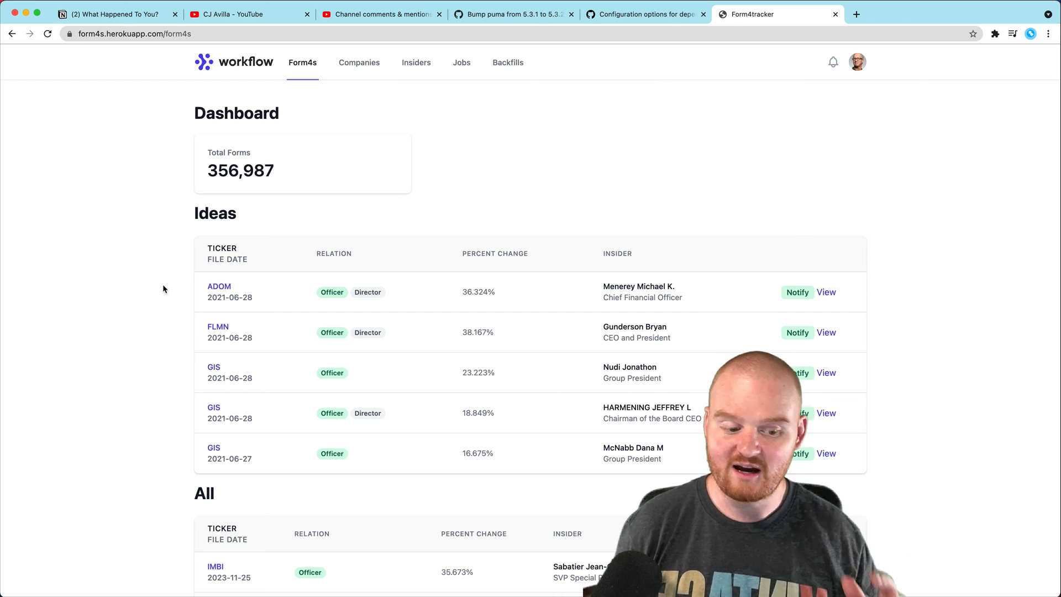
pyautogui.moveTo(683, 149)
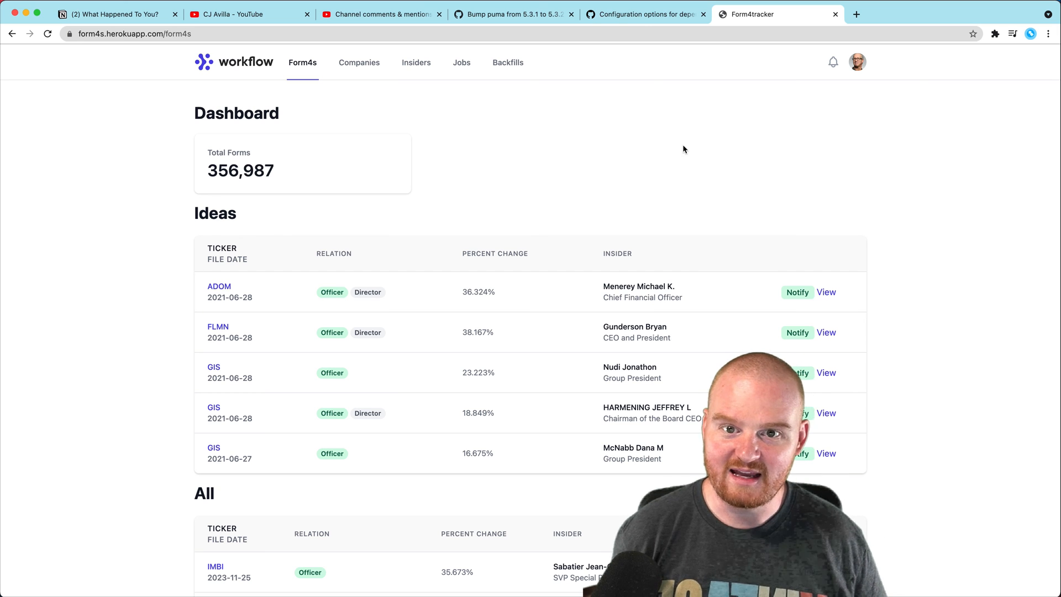
pyautogui.click(510, 14)
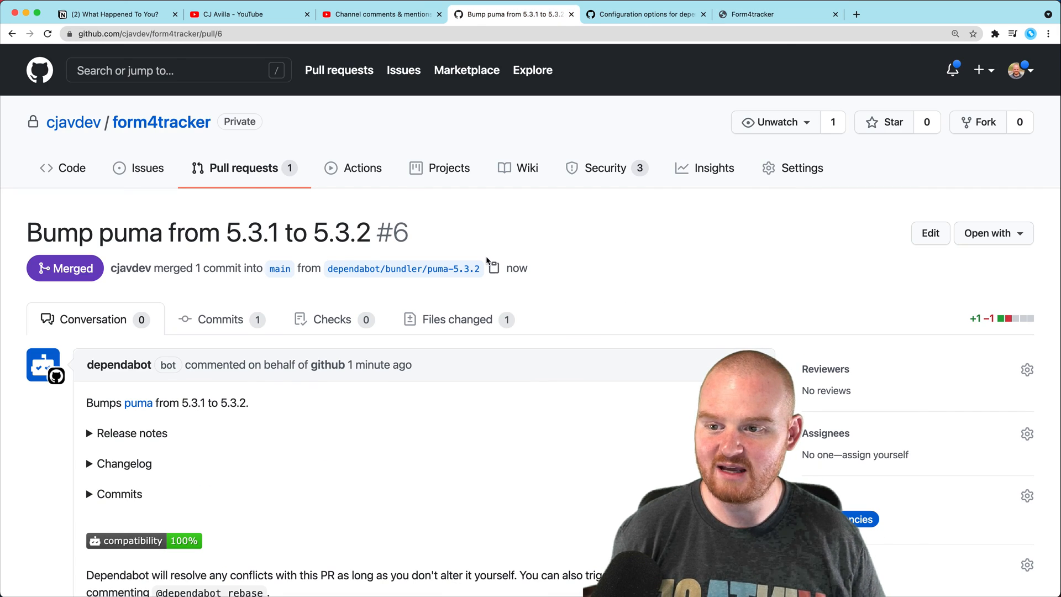
pyautogui.click(242, 168)
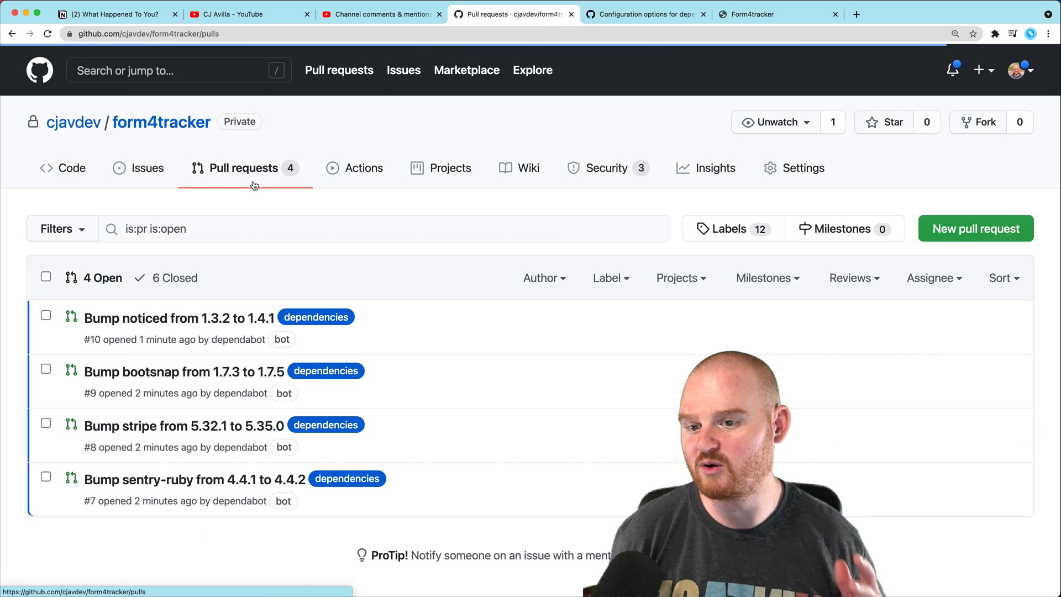